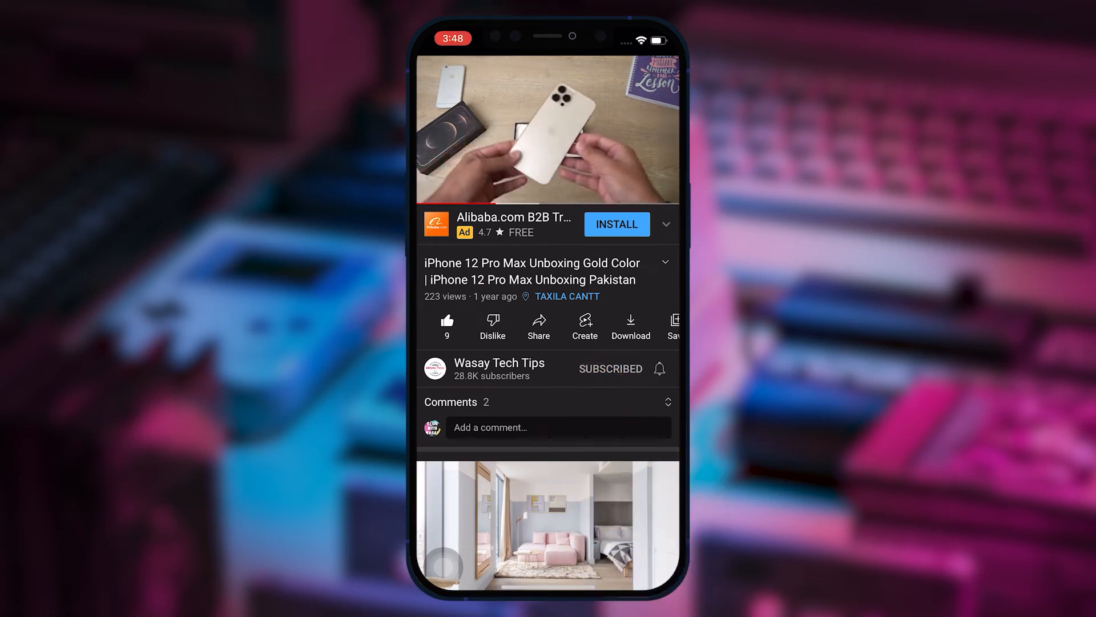
Step: Bring up Chrome and scroll down through the ad-heavy getintopc and igram.io pages
{"action": "left_click", "coordinate": [658, 368]}
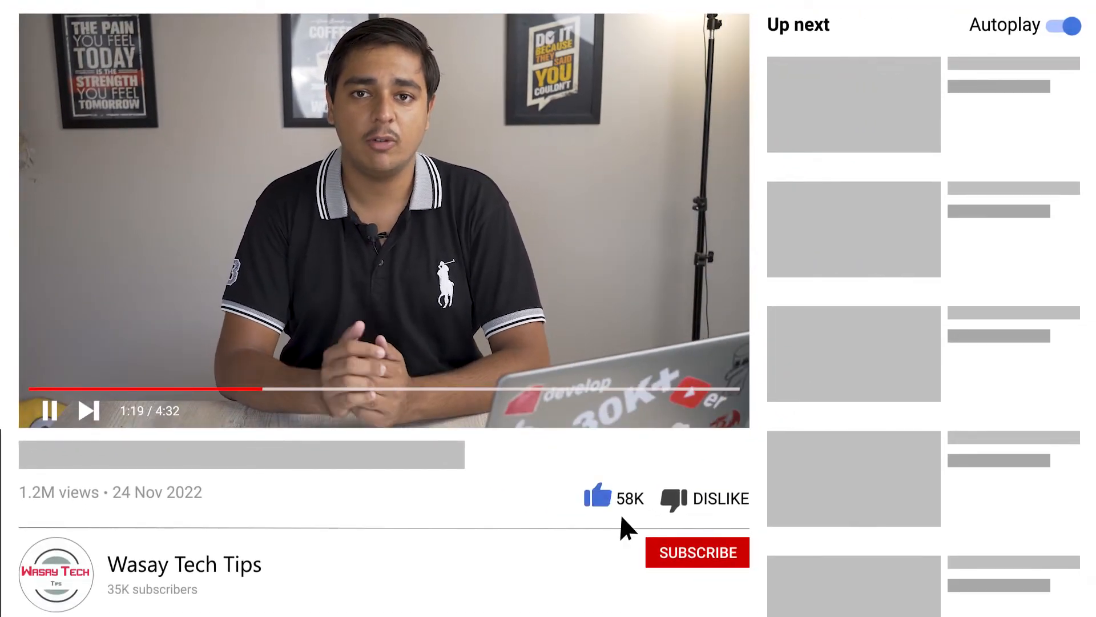
{"action": "left_click", "coordinate": [697, 553]}
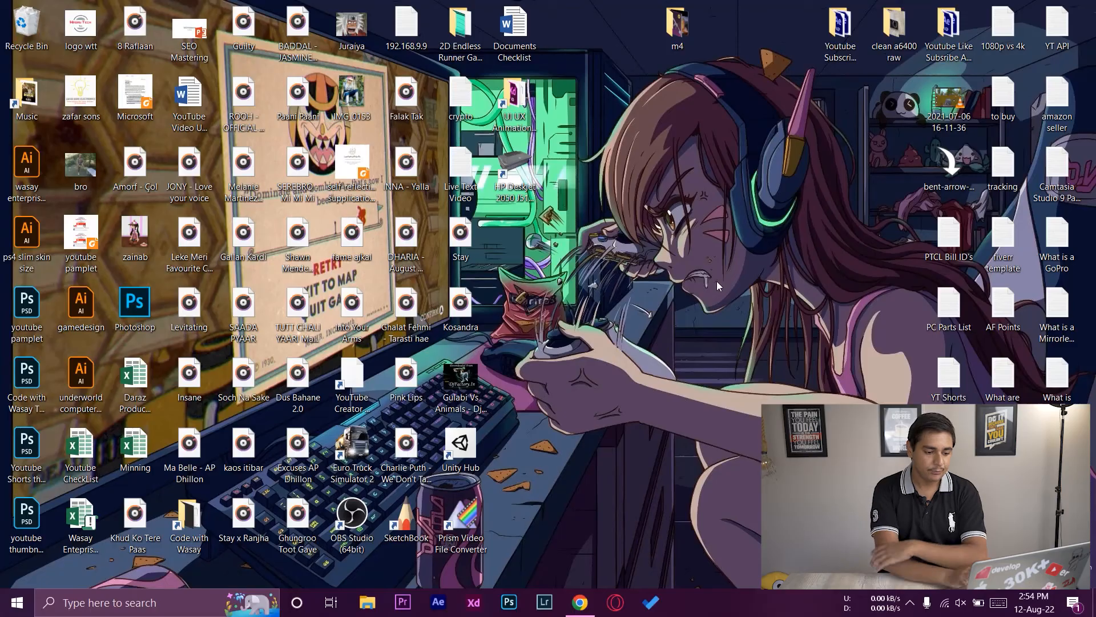
{"action": "mouse_move", "coordinate": [623, 547]}
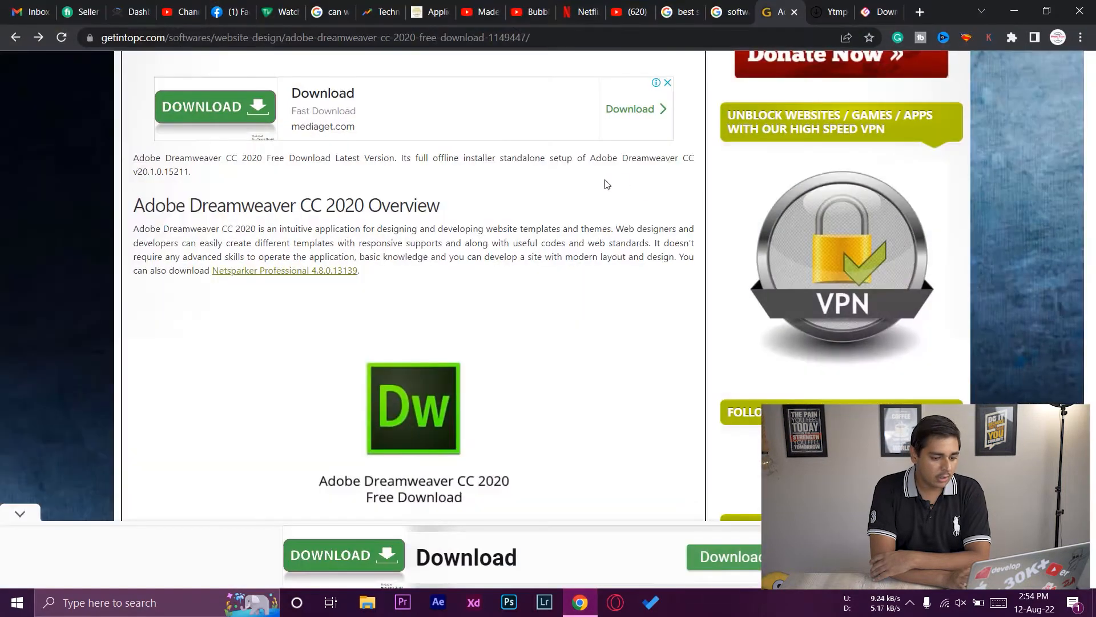
{"action": "scroll", "scroll_direction": "down", "scroll_amount": 3}
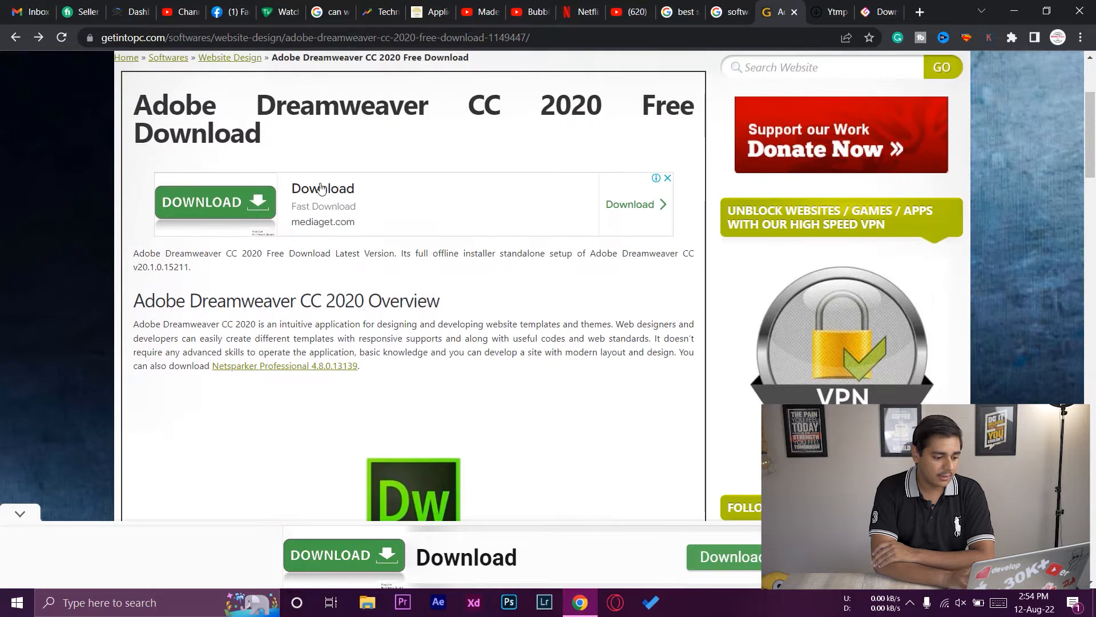
{"action": "scroll", "scroll_direction": "down", "scroll_amount": 3}
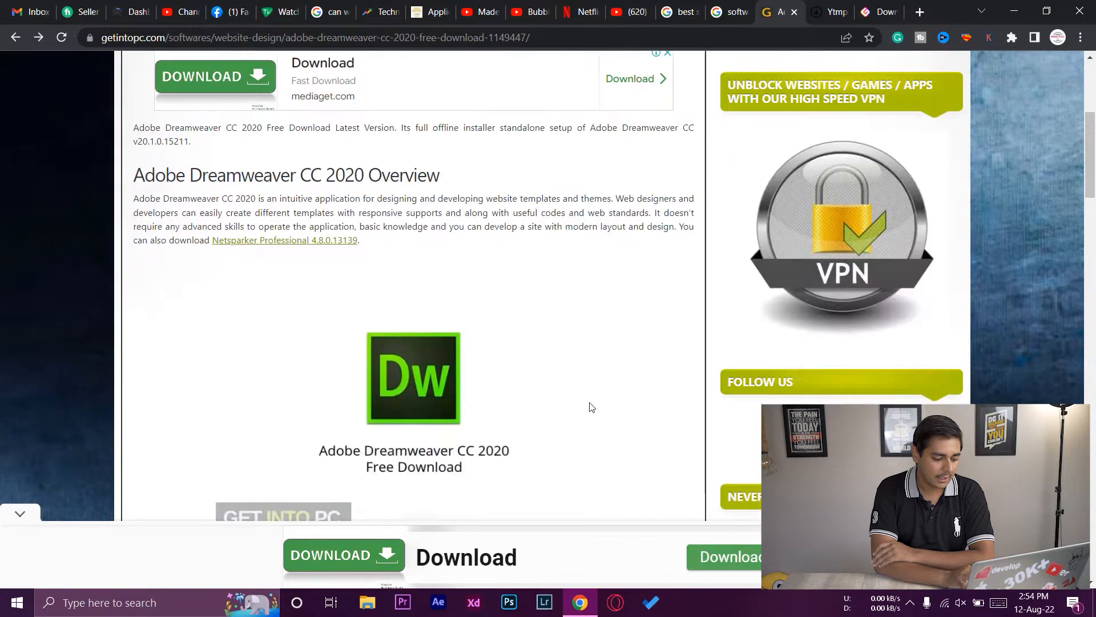
{"action": "scroll", "scroll_direction": "down", "scroll_amount": 3}
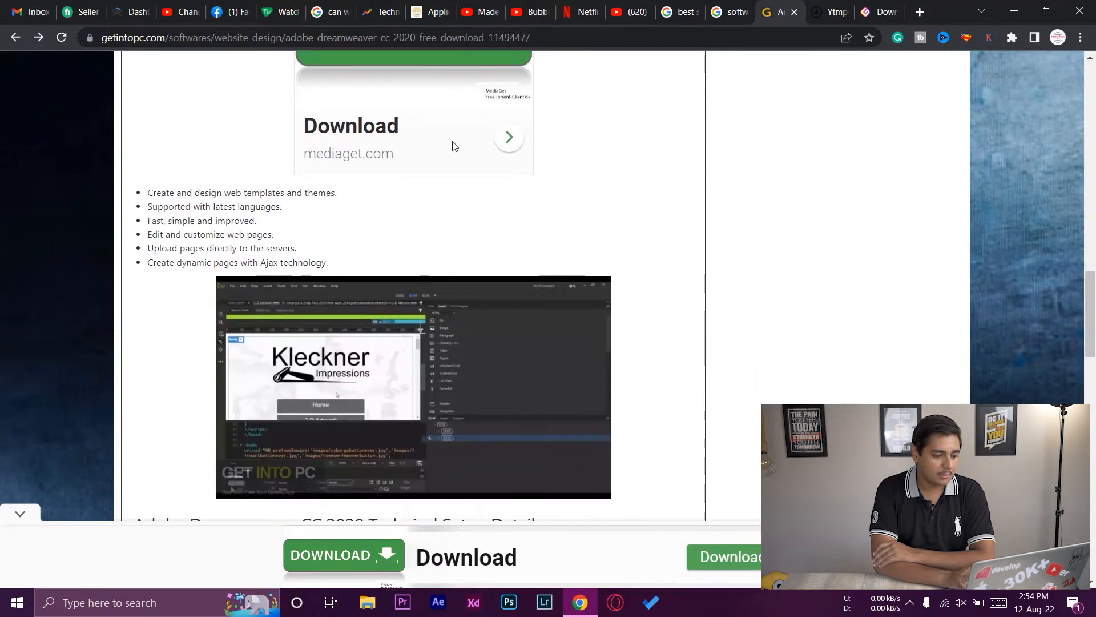
{"action": "scroll", "scroll_direction": "down", "scroll_amount": 3}
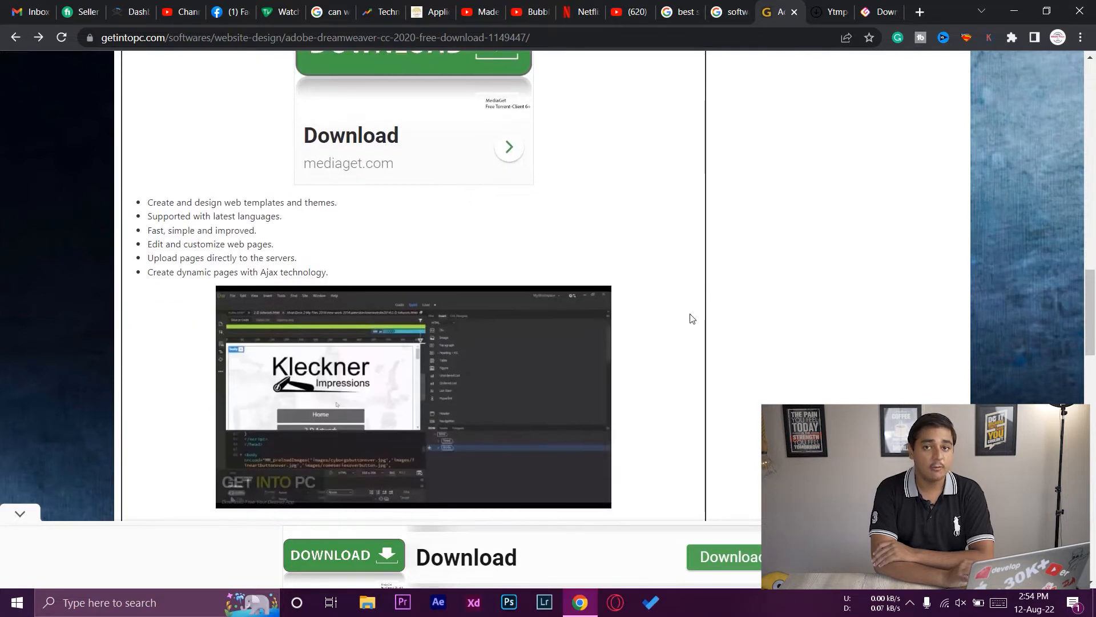
{"action": "scroll", "scroll_direction": "down", "scroll_amount": 3}
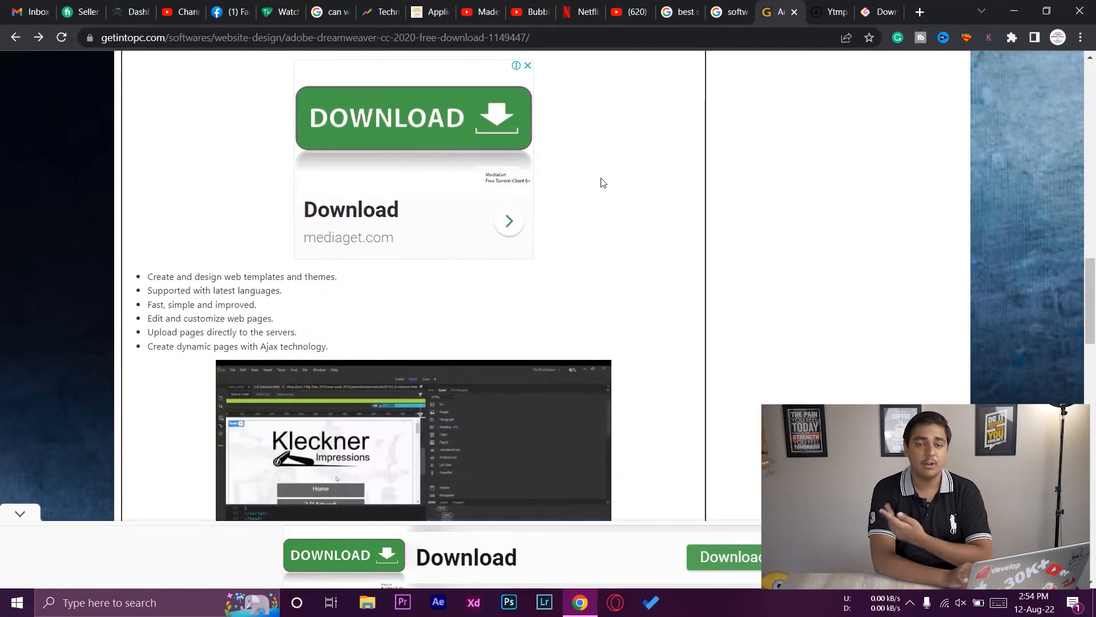
{"action": "scroll", "scroll_direction": "down", "scroll_amount": 3}
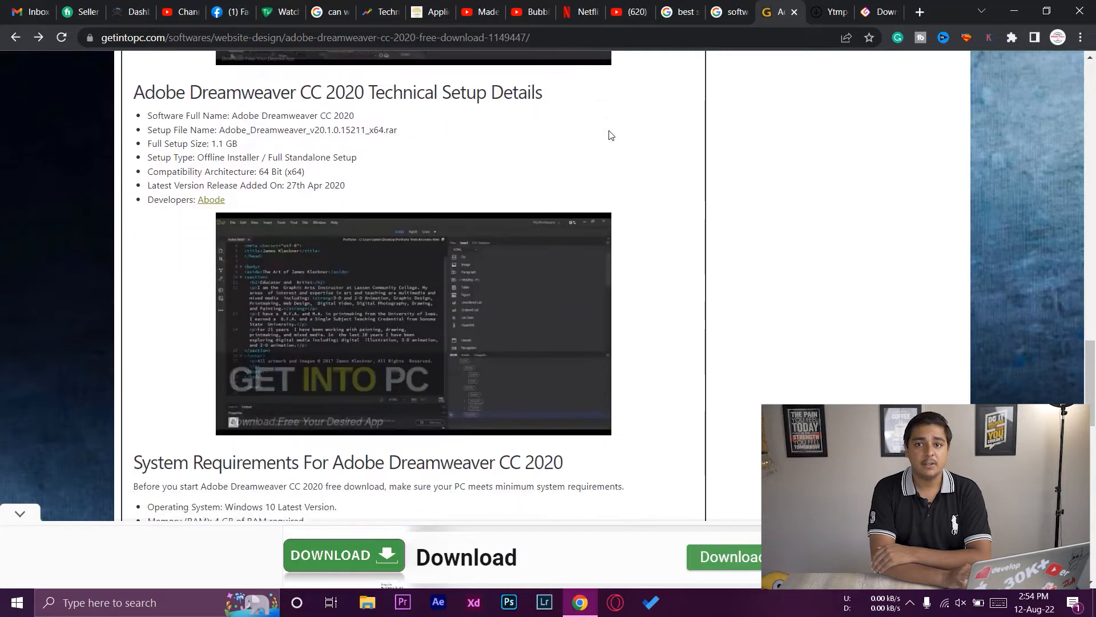
{"action": "scroll", "scroll_direction": "down", "scroll_amount": 3}
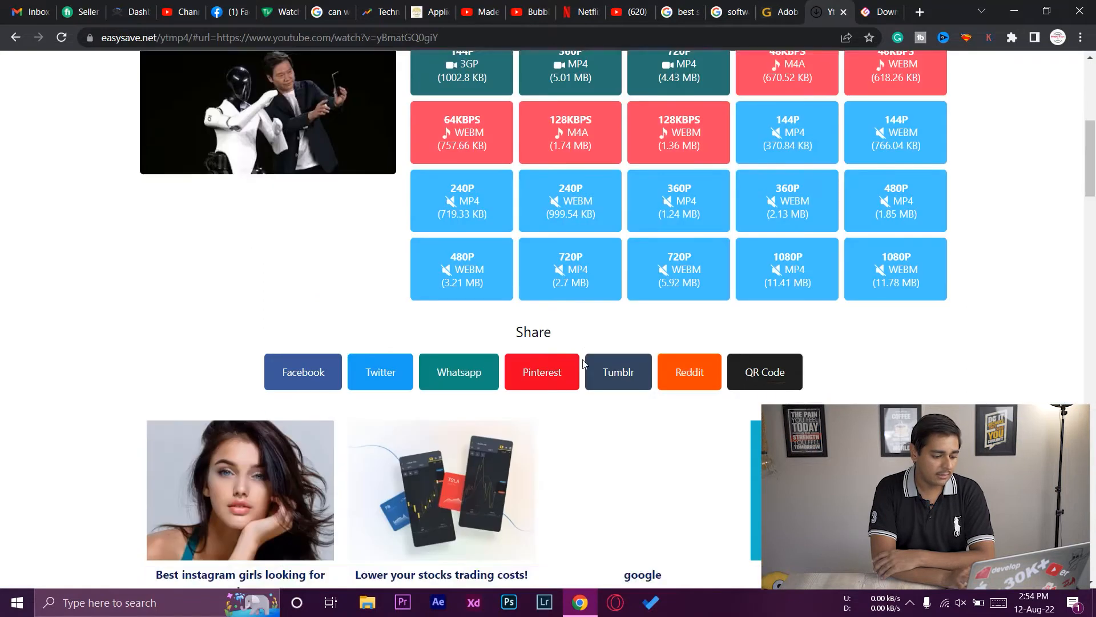
{"action": "scroll", "scroll_direction": "down", "scroll_amount": 3}
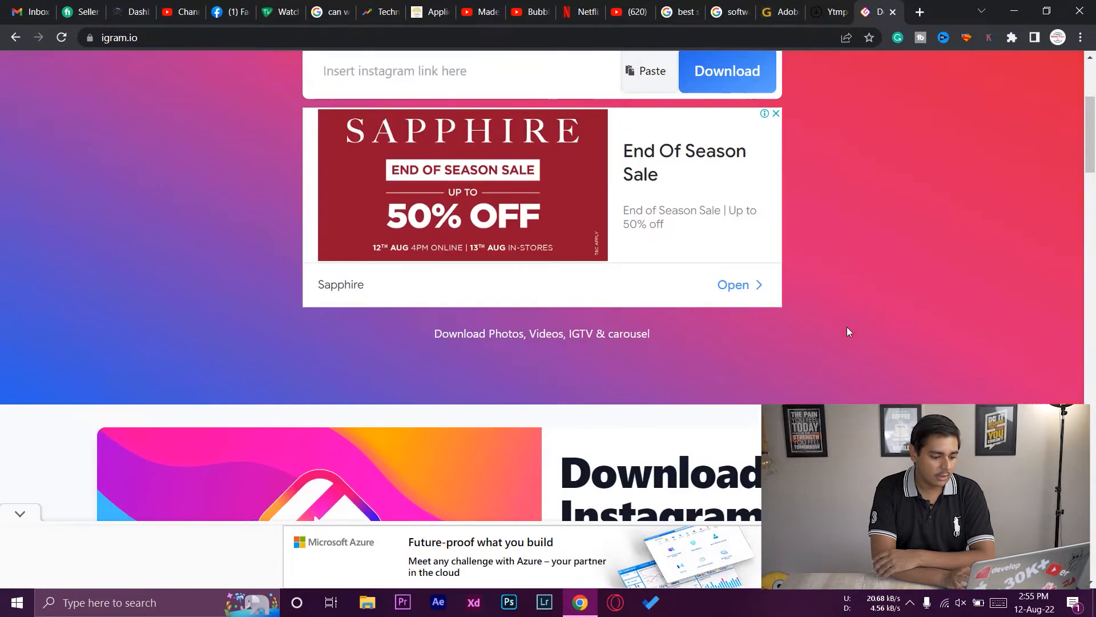
{"action": "scroll", "scroll_direction": "down", "scroll_amount": 3}
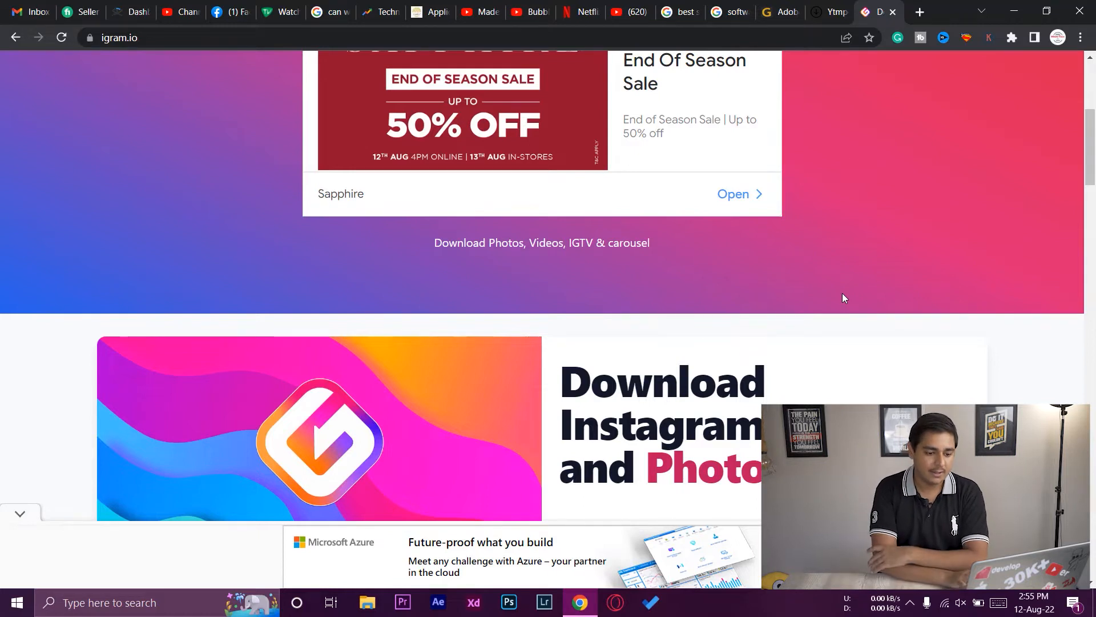
Step: Switch to the easysave YouTube downloader tab showing its format list
{"action": "left_click", "coordinate": [830, 12]}
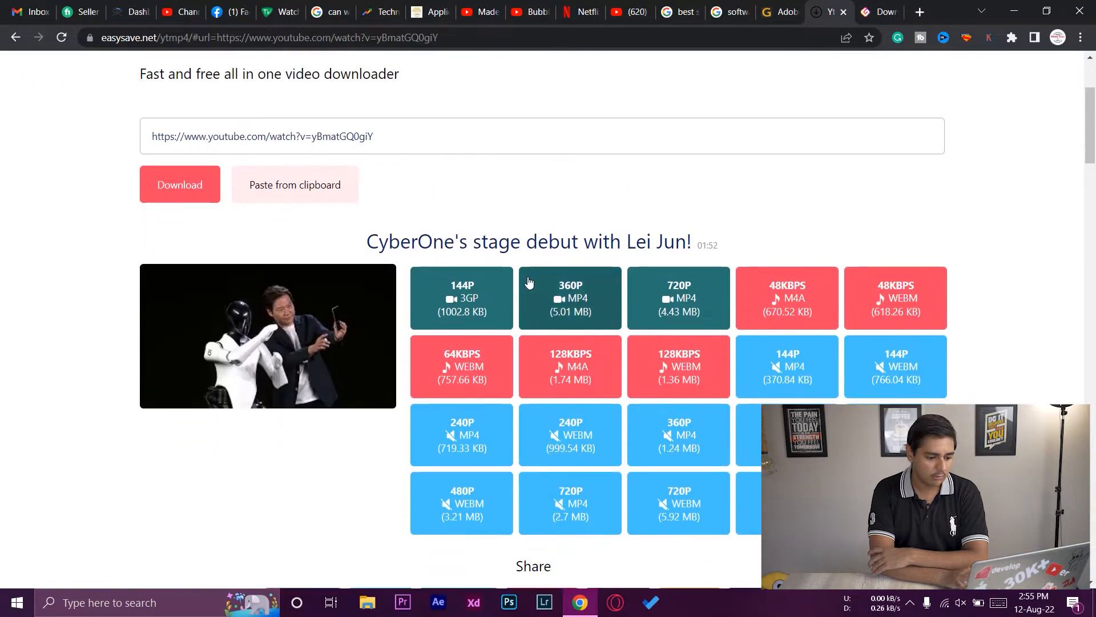
{"action": "mouse_move", "coordinate": [677, 366]}
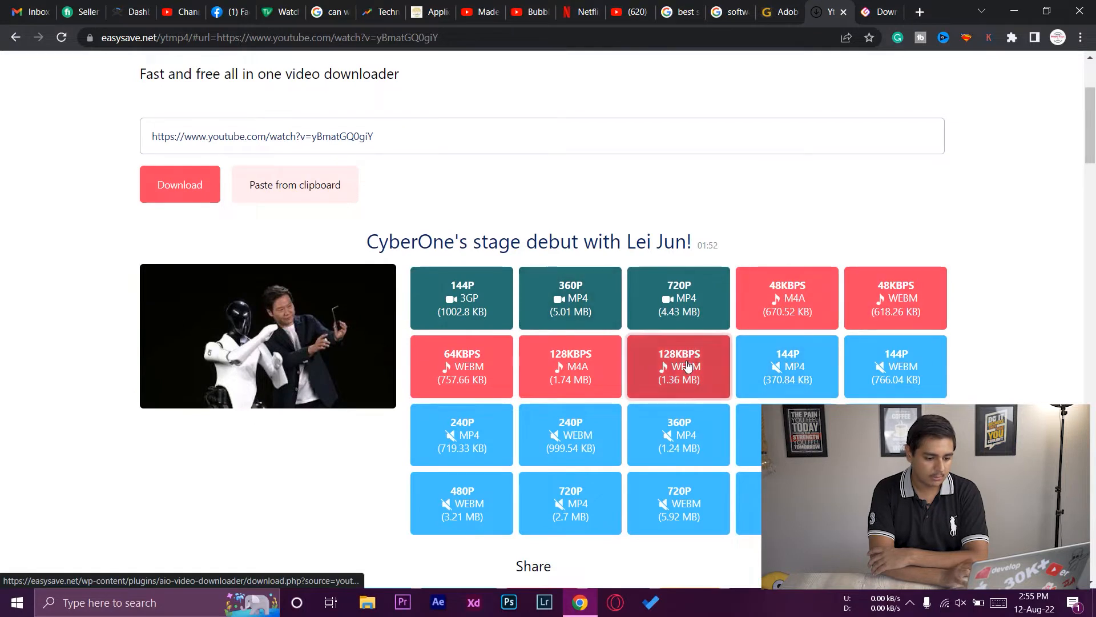
{"action": "left_click", "coordinate": [677, 367]}
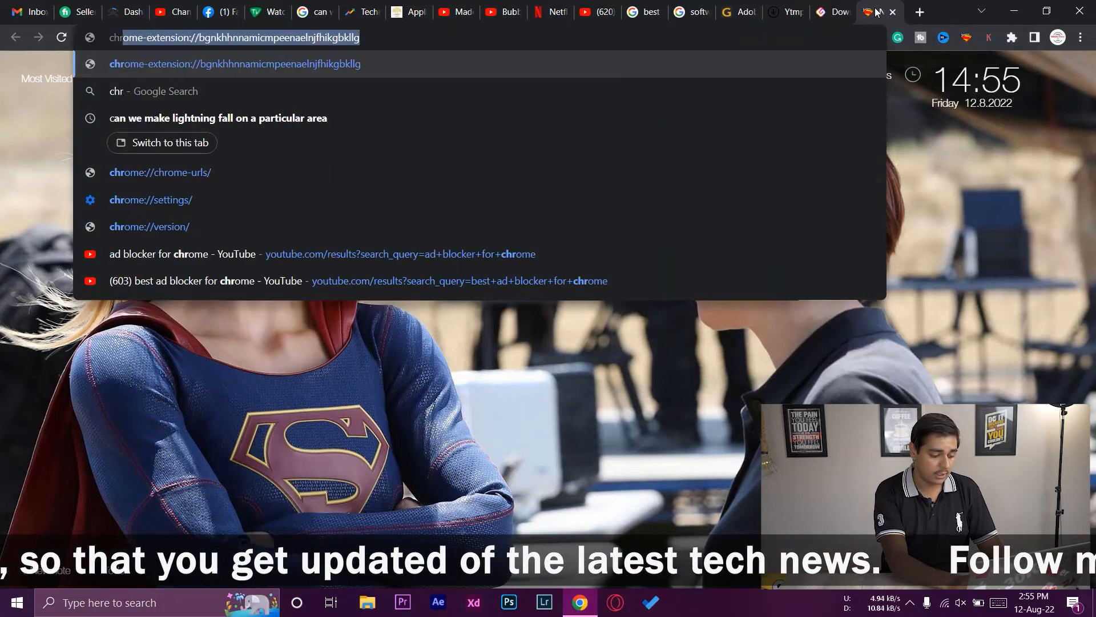
Step: Search Google for 'chrome extensions' and open the Chrome Web Store result
{"action": "type", "text": "chrome extensions"}
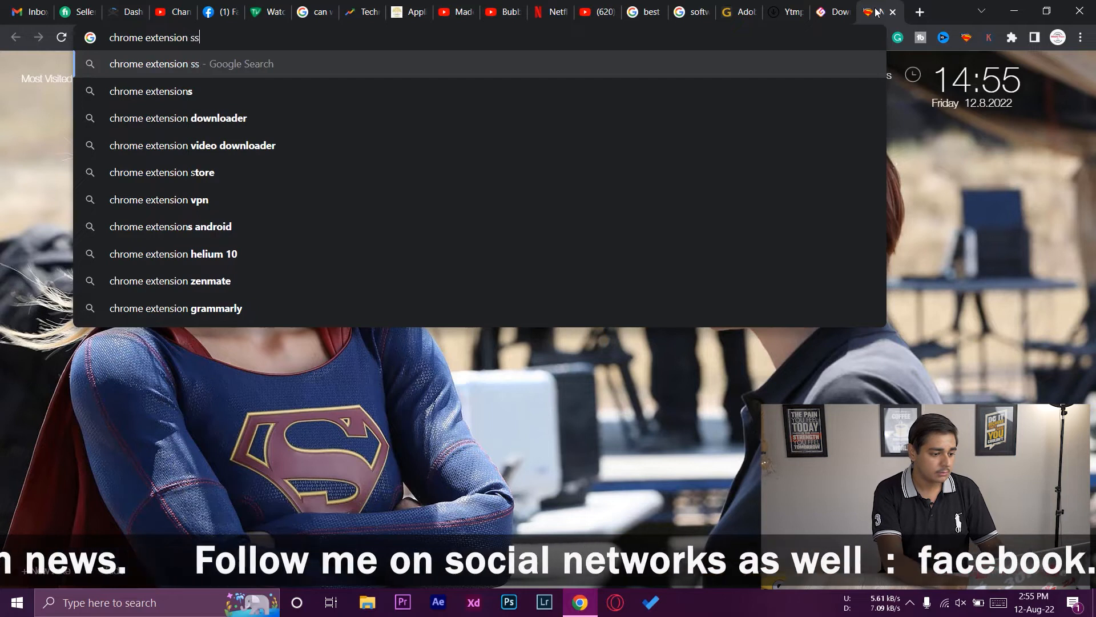
{"action": "left_click", "coordinate": [162, 173]}
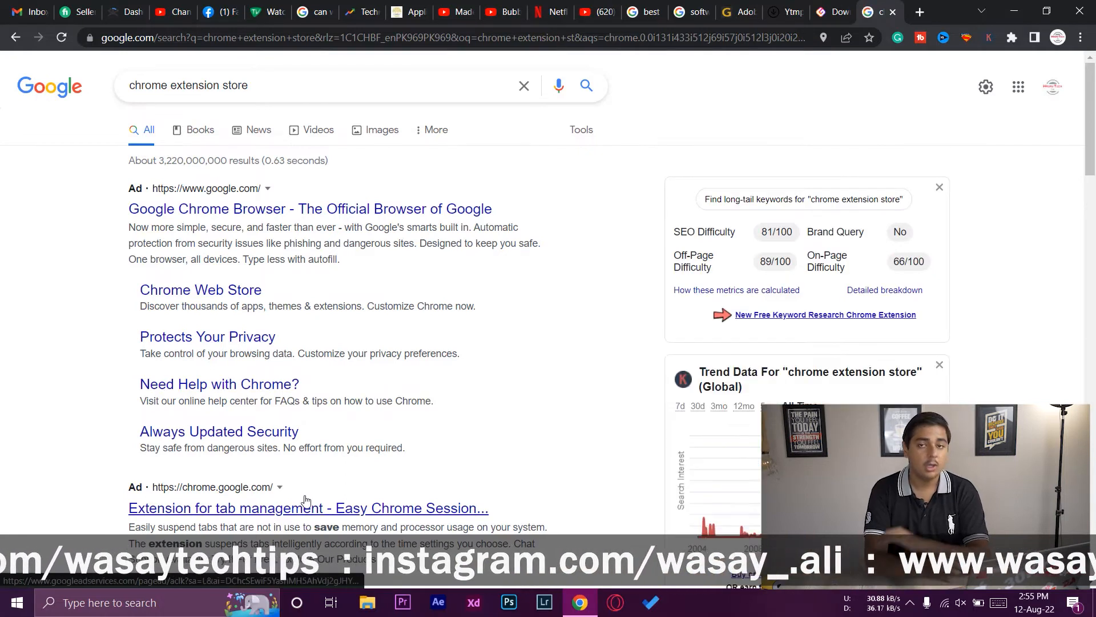
{"action": "left_click", "coordinate": [307, 507]}
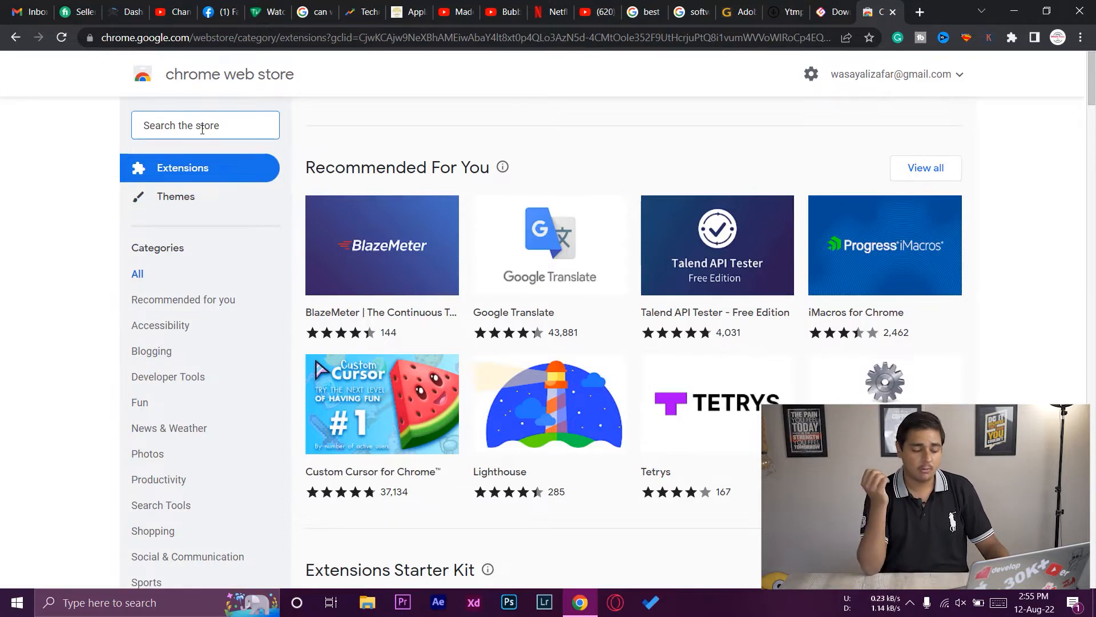
Step: Search the store for 'adgu' and open the AdGuard AdBlocker detail page
{"action": "type", "text": "adguard"}
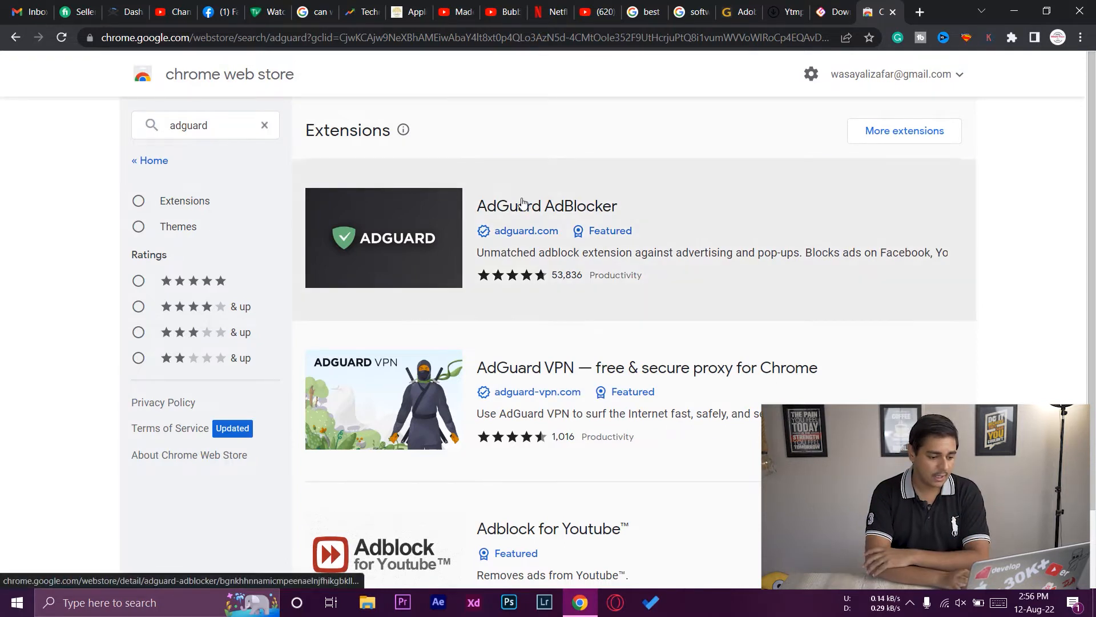
{"action": "left_click", "coordinate": [546, 204]}
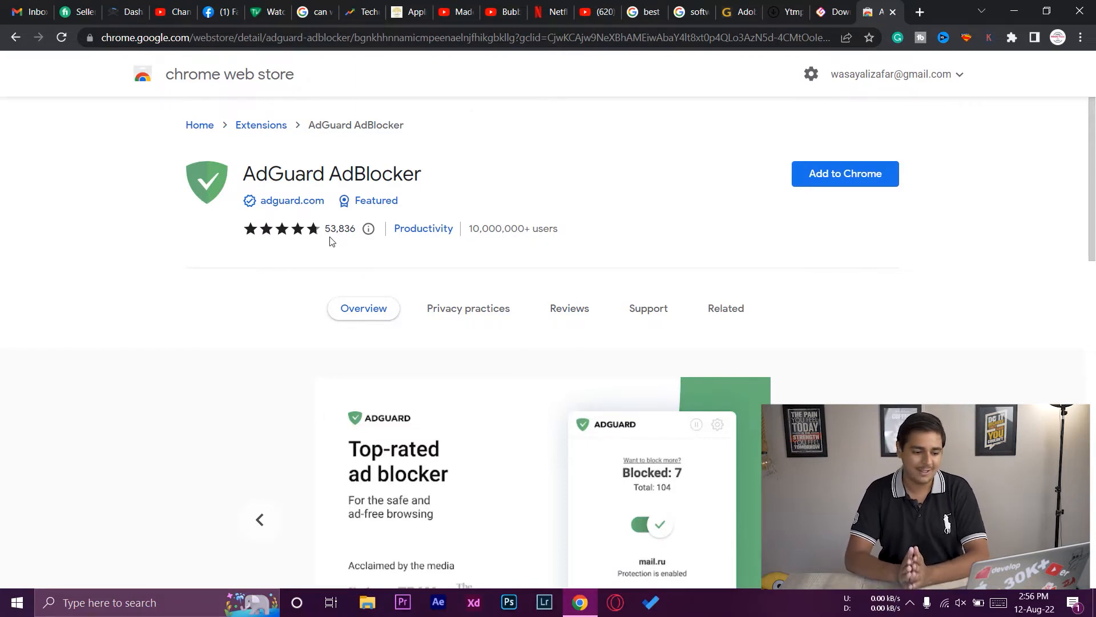
{"action": "mouse_move", "coordinate": [1039, 228]}
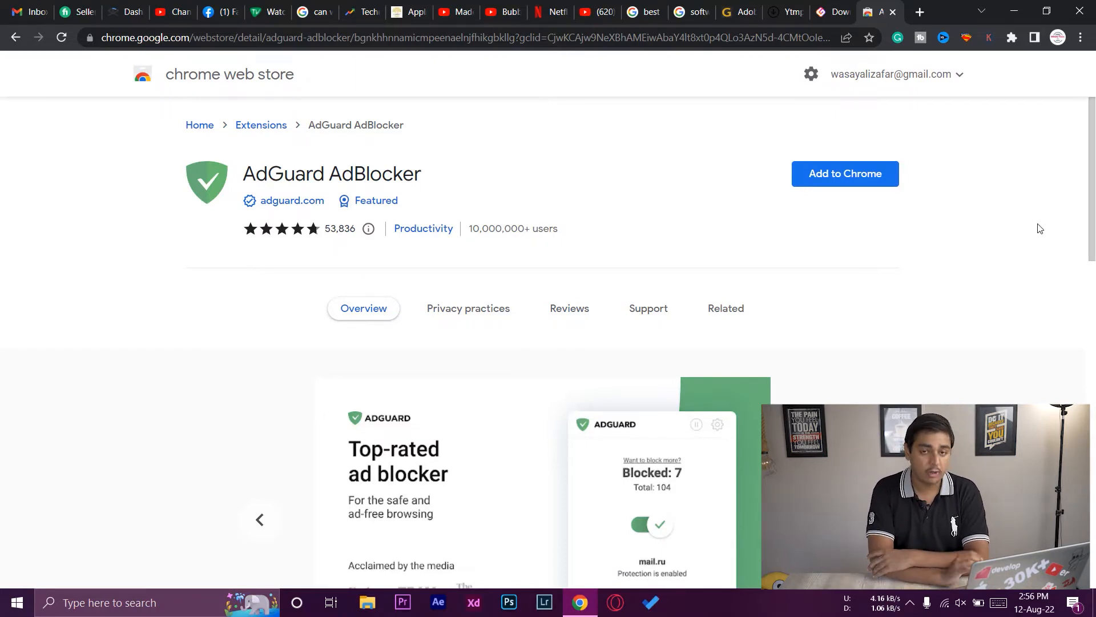
Step: Add AdGuard AdBlocker to Chrome, confirming the install so its thank-you page loads
{"action": "left_click", "coordinate": [844, 173]}
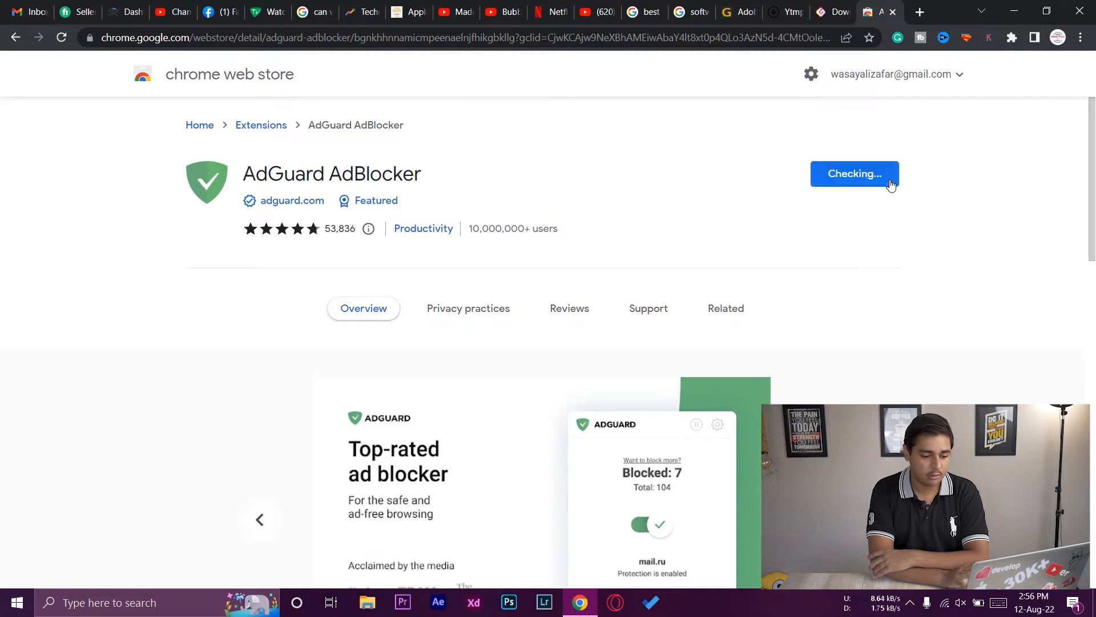
{"action": "left_click", "coordinate": [854, 173]}
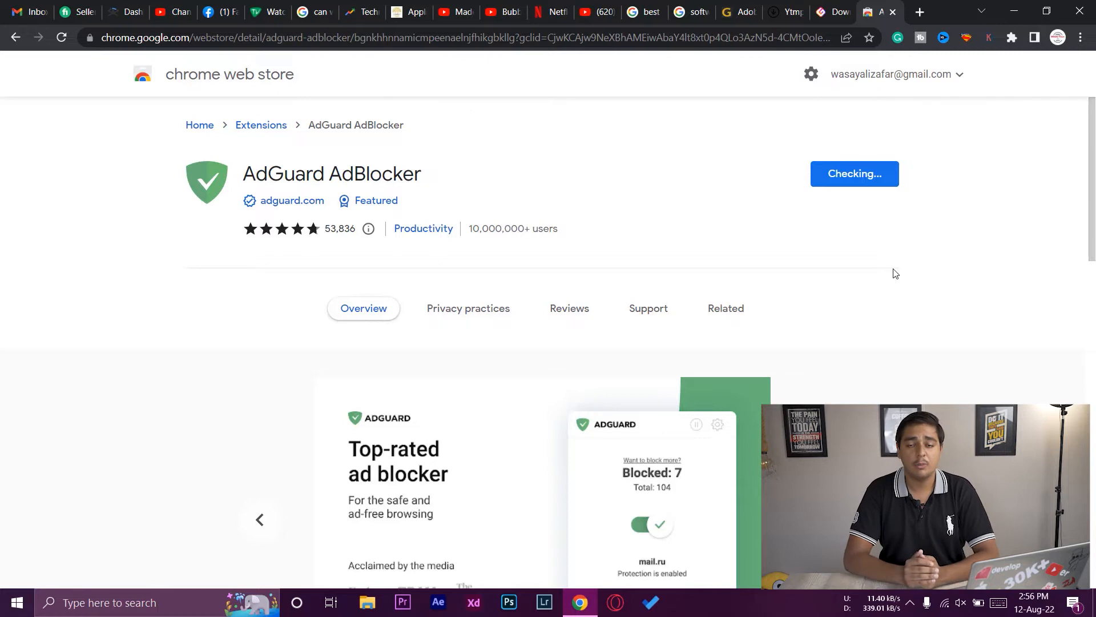
{"action": "left_click", "coordinate": [854, 174]}
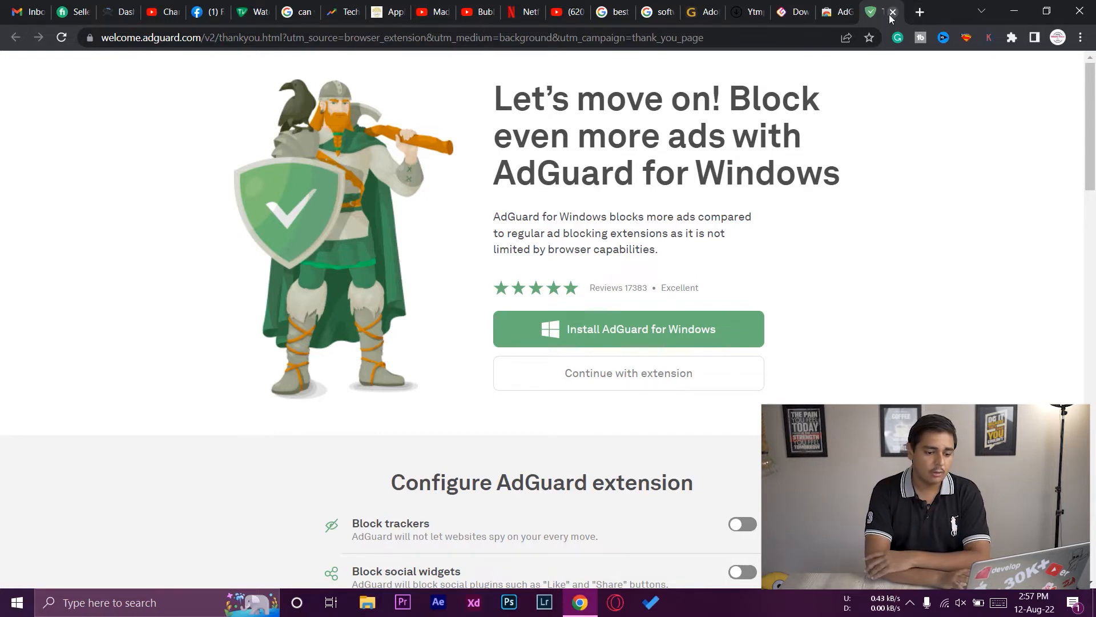
Step: Close the AdGuard thank-you tab and bring Chrome back to the iGram downloader page
{"action": "left_click", "coordinate": [877, 11]}
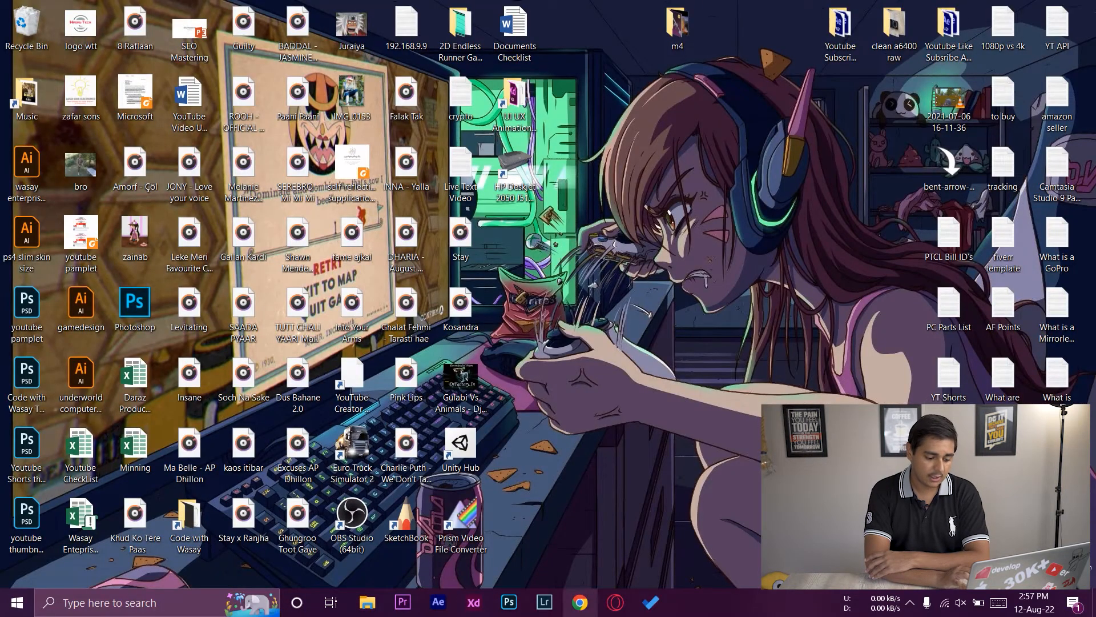
{"action": "left_click", "coordinate": [578, 602]}
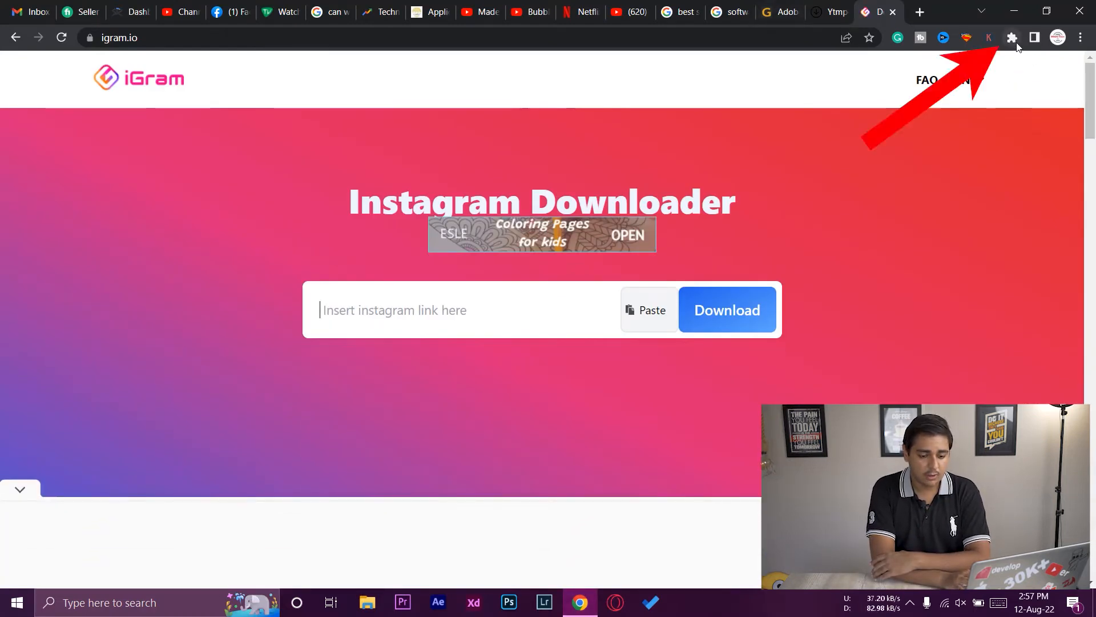
{"action": "left_click", "coordinate": [1010, 37]}
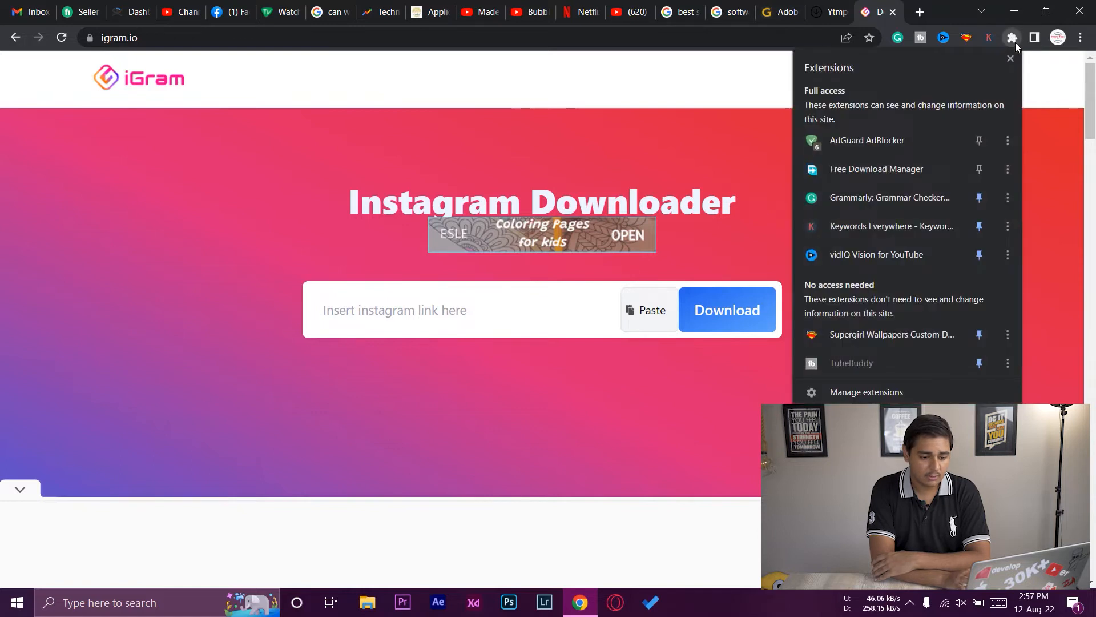
{"action": "mouse_move", "coordinate": [891, 139]}
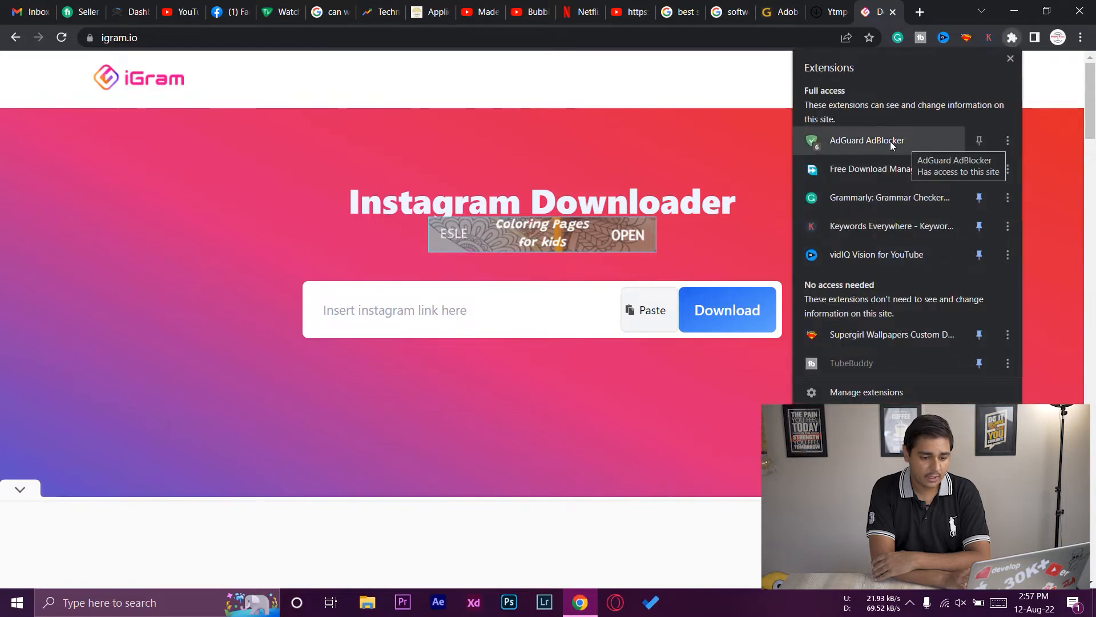
{"action": "left_click", "coordinate": [867, 140]}
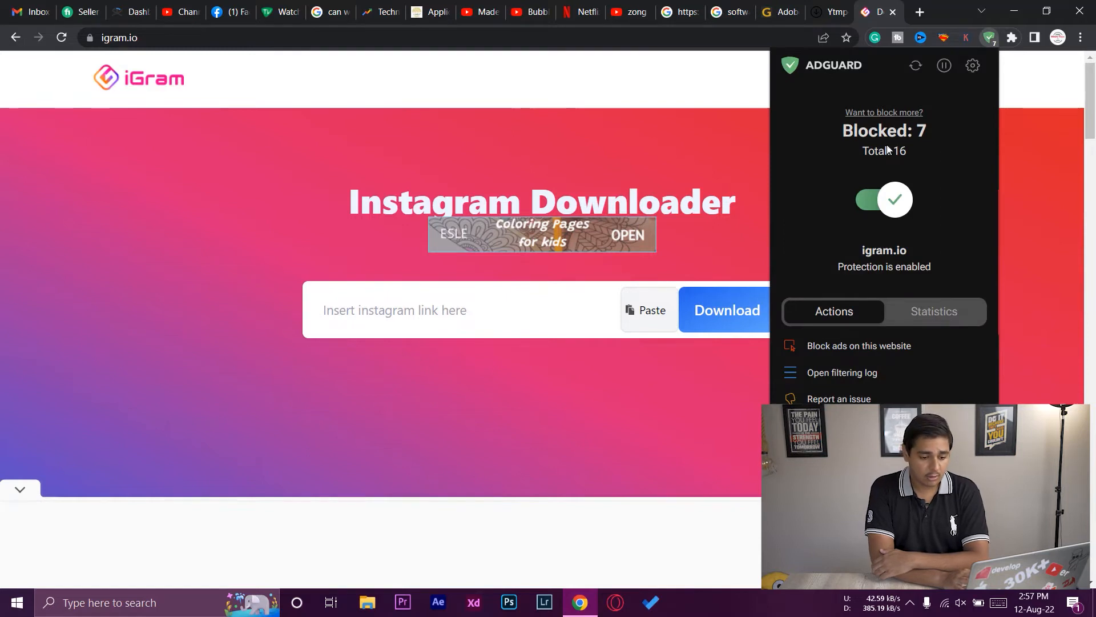
{"action": "mouse_move", "coordinate": [939, 184]}
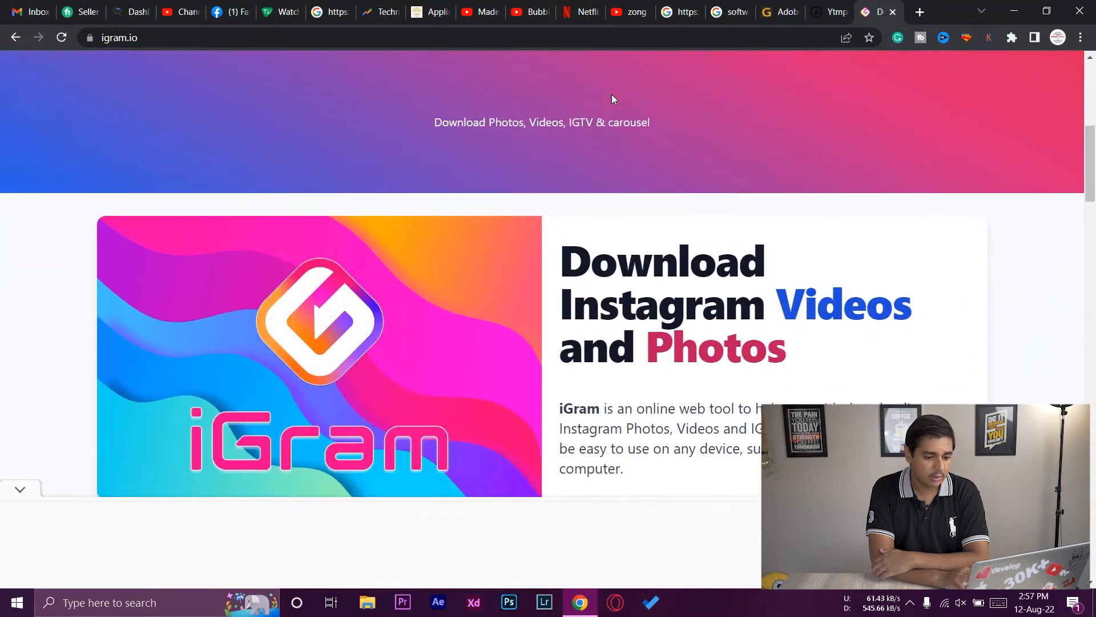
Step: Review the Ytmp4 converter page now ad-free, then close its tab
{"action": "left_click", "coordinate": [874, 11]}
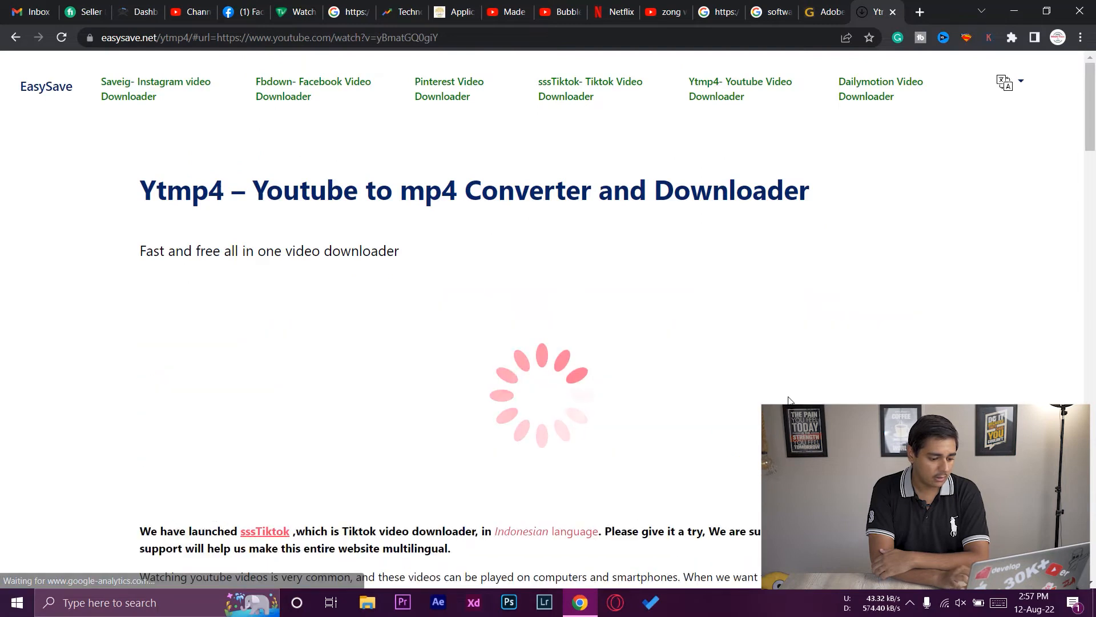
{"action": "scroll", "scroll_direction": "down", "scroll_amount": 3}
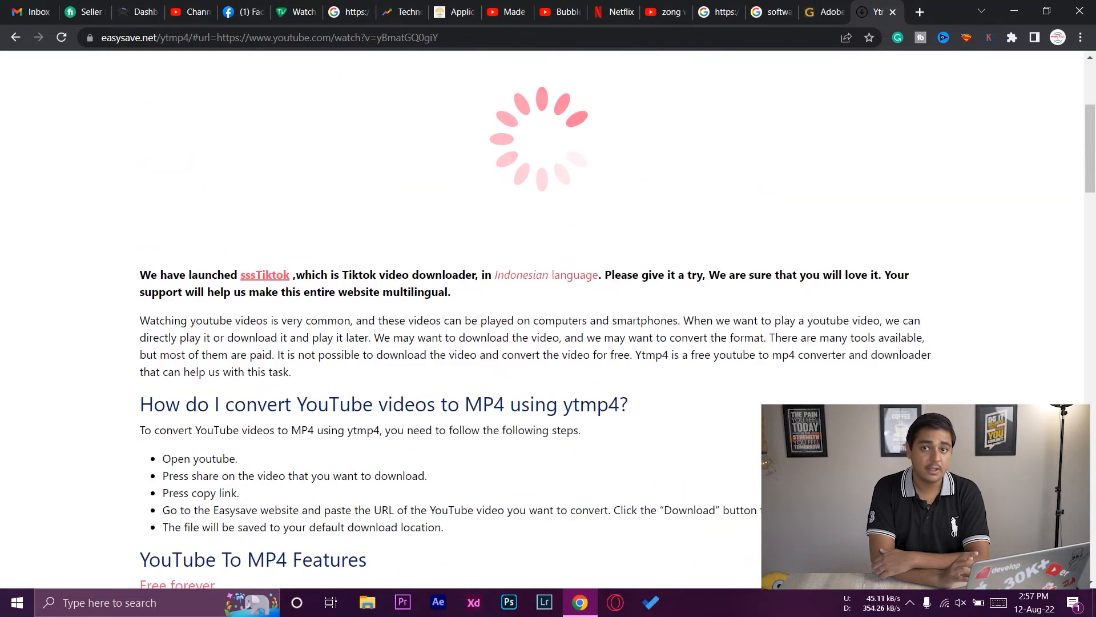
{"action": "scroll", "scroll_direction": "down", "scroll_amount": 3}
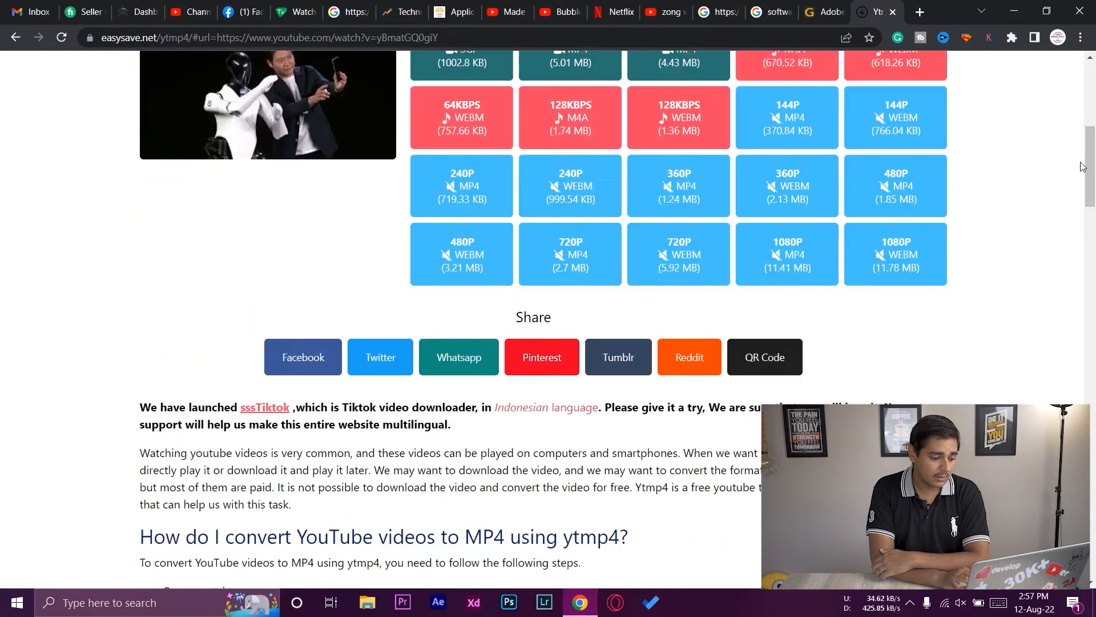
{"action": "scroll", "scroll_direction": "down", "scroll_amount": 3}
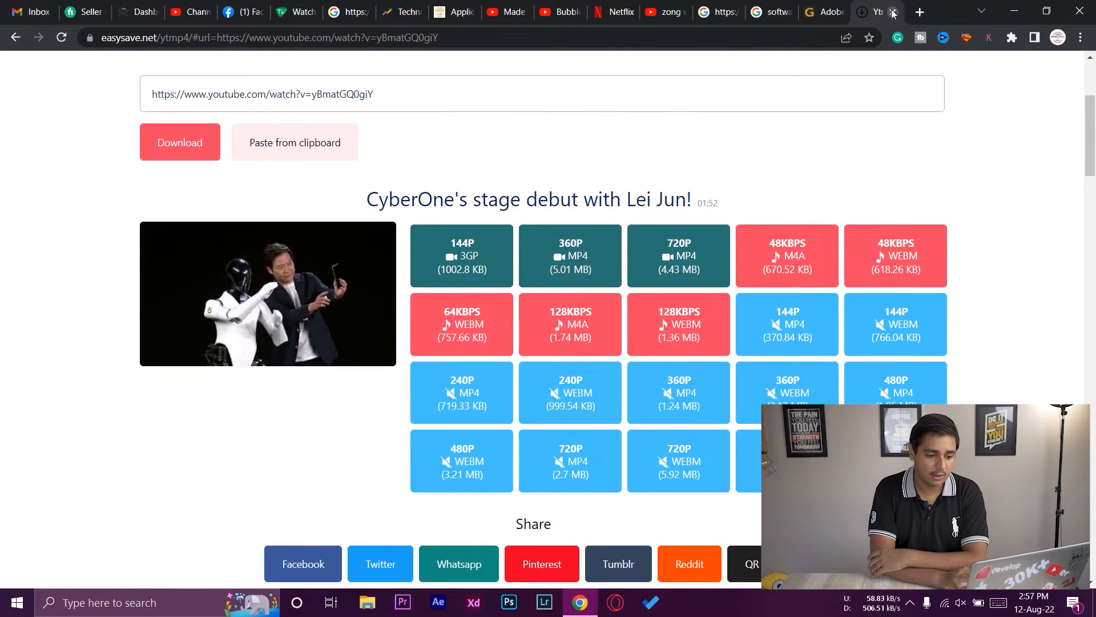
{"action": "left_click", "coordinate": [862, 12]}
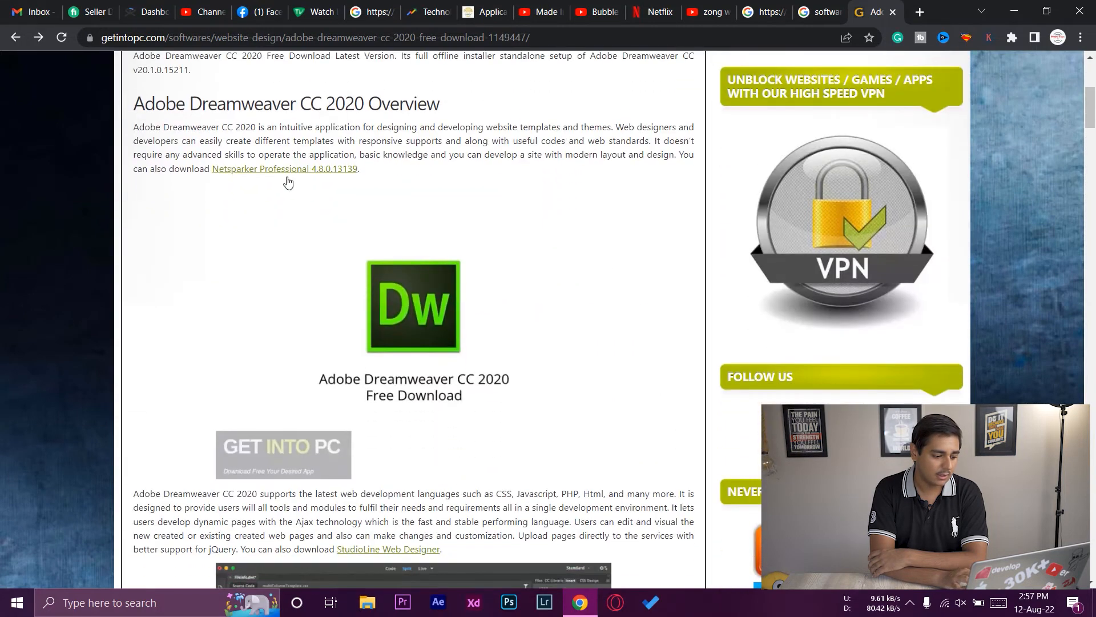
Step: Scroll the Dreamweaver download page ad-free and close that tab too
{"action": "scroll", "scroll_direction": "down", "scroll_amount": 3}
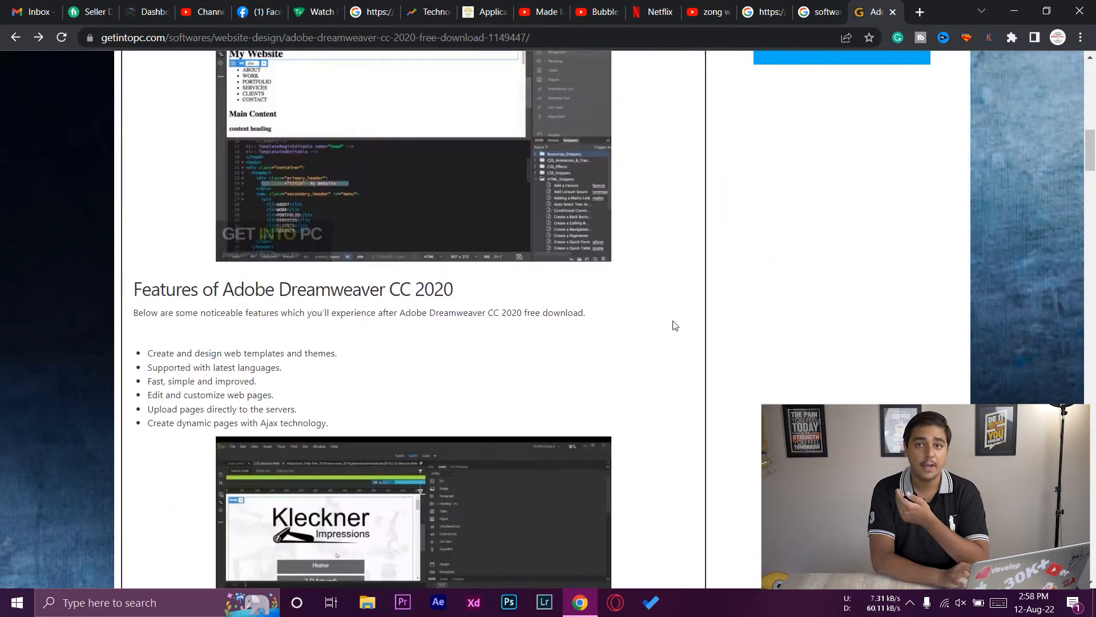
{"action": "scroll", "scroll_direction": "down", "scroll_amount": 3}
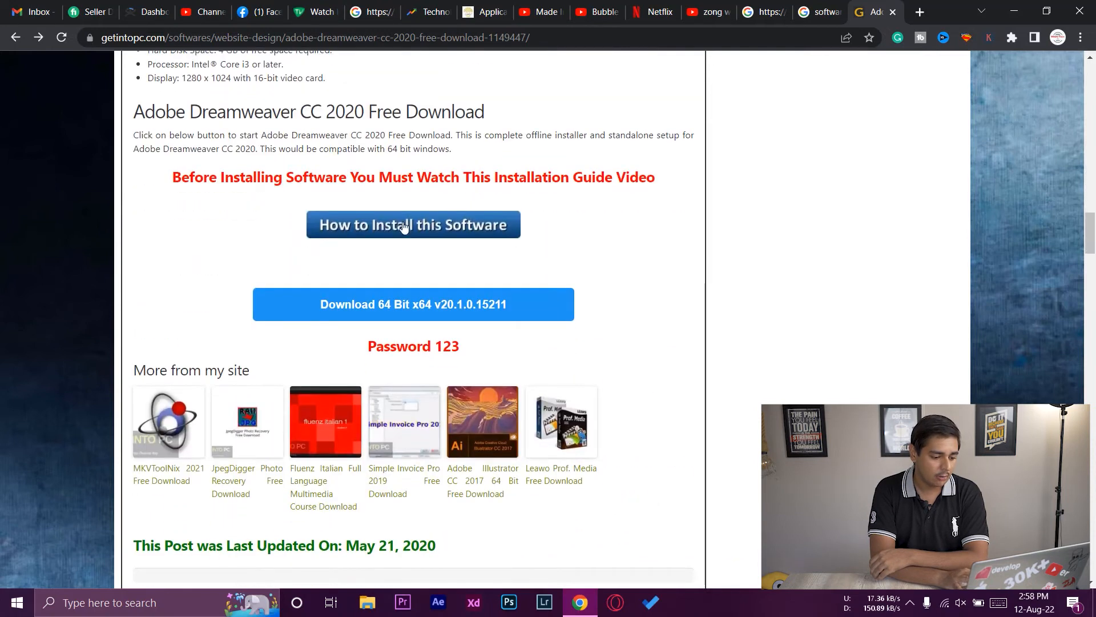
{"action": "scroll", "scroll_direction": "up", "scroll_amount": 3}
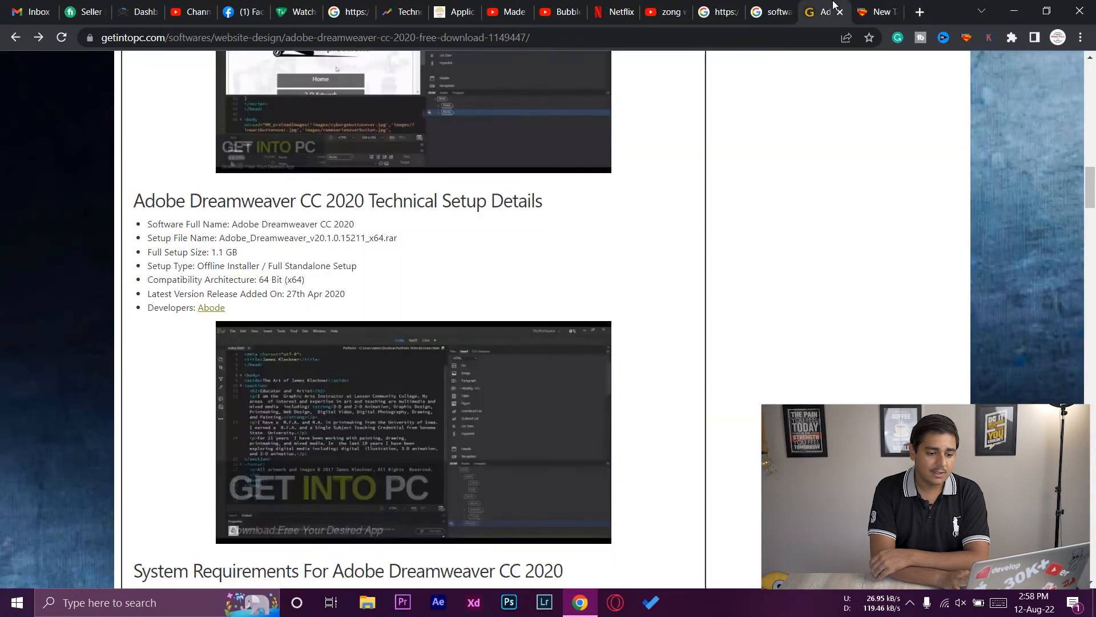
{"action": "left_click", "coordinate": [824, 11]}
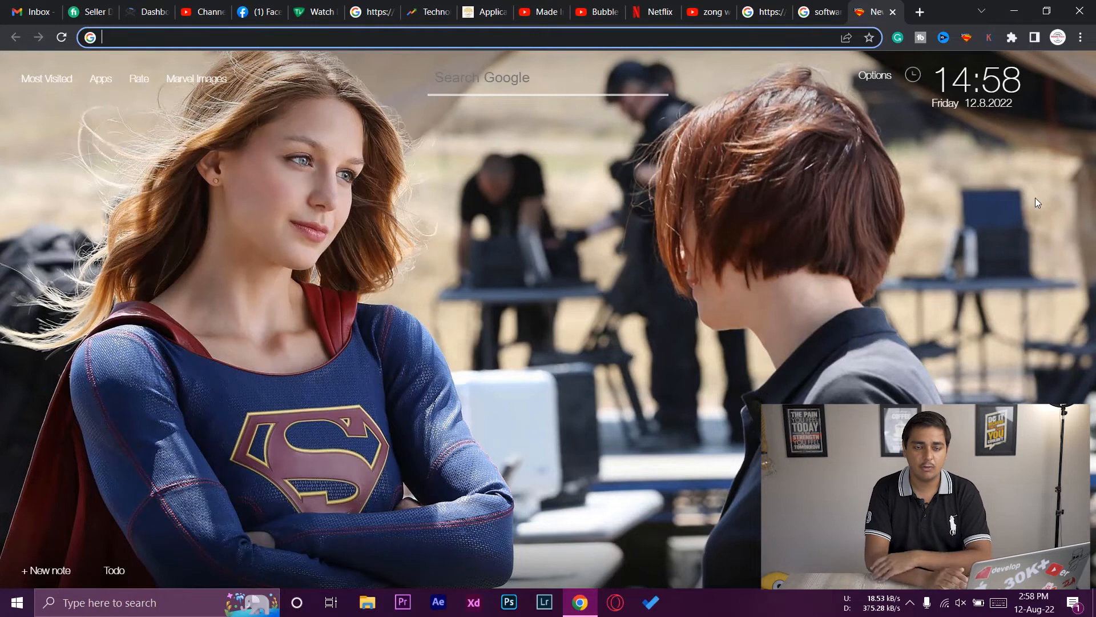
Step: Open AdGuard's panel from the Extensions menu and view its weekly statistics, 48 ads blocked
{"action": "left_click", "coordinate": [1012, 38]}
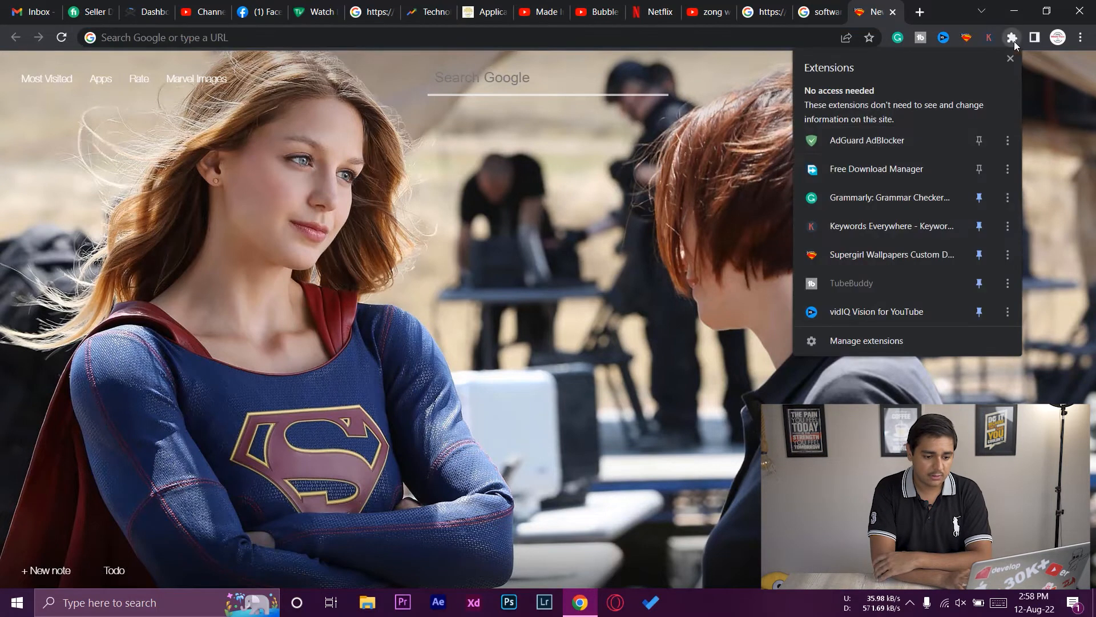
{"action": "left_click", "coordinate": [989, 38]}
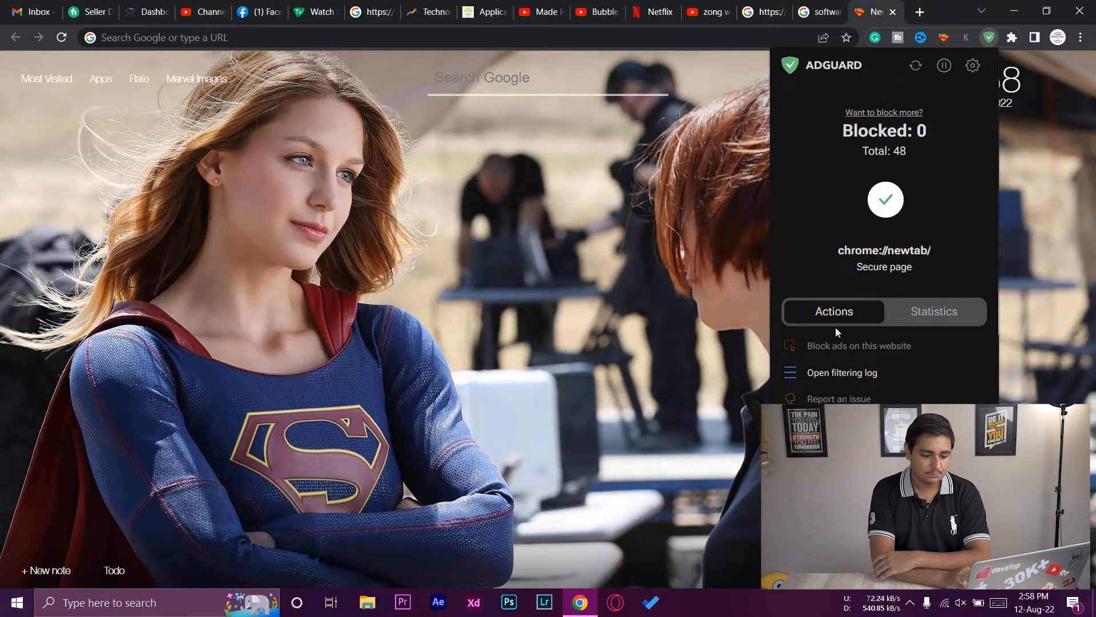
{"action": "mouse_move", "coordinate": [942, 231]}
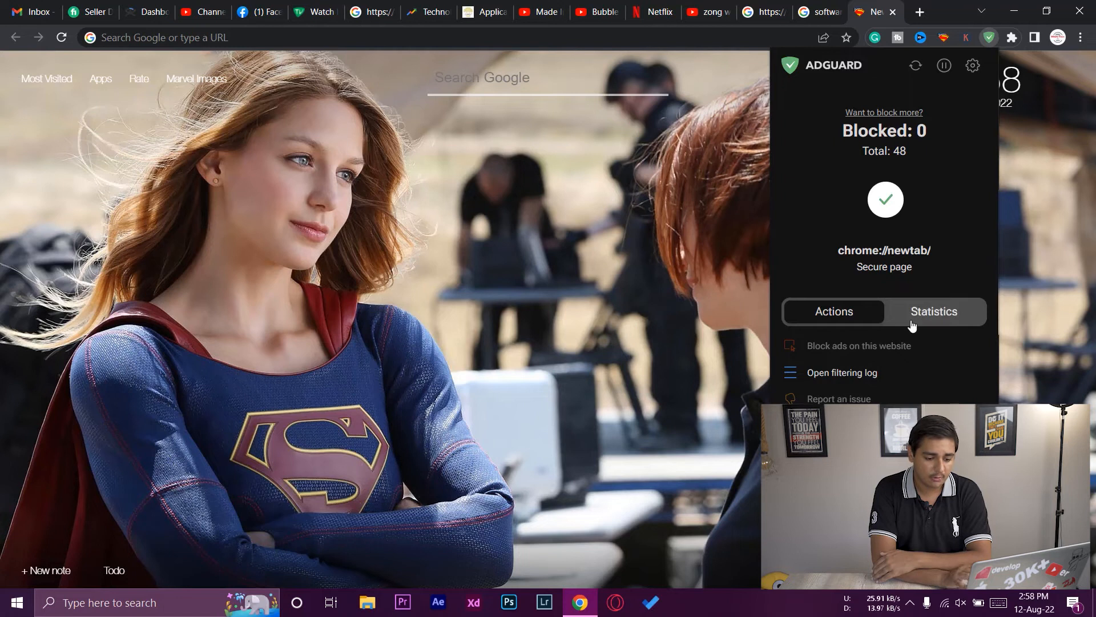
{"action": "left_click", "coordinate": [933, 311]}
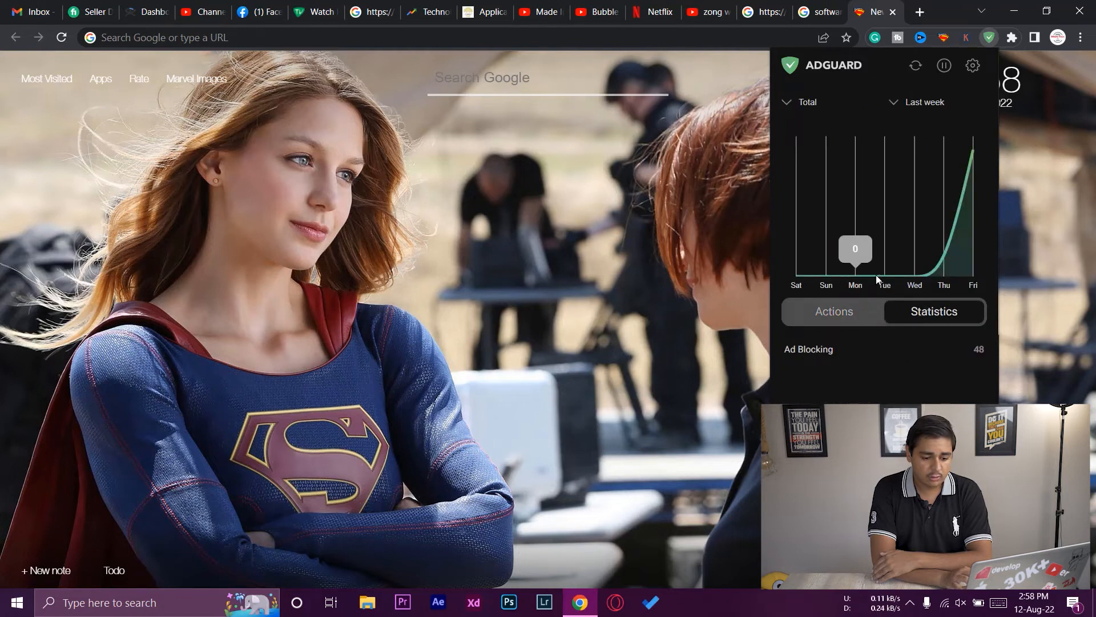
{"action": "mouse_move", "coordinate": [973, 147]}
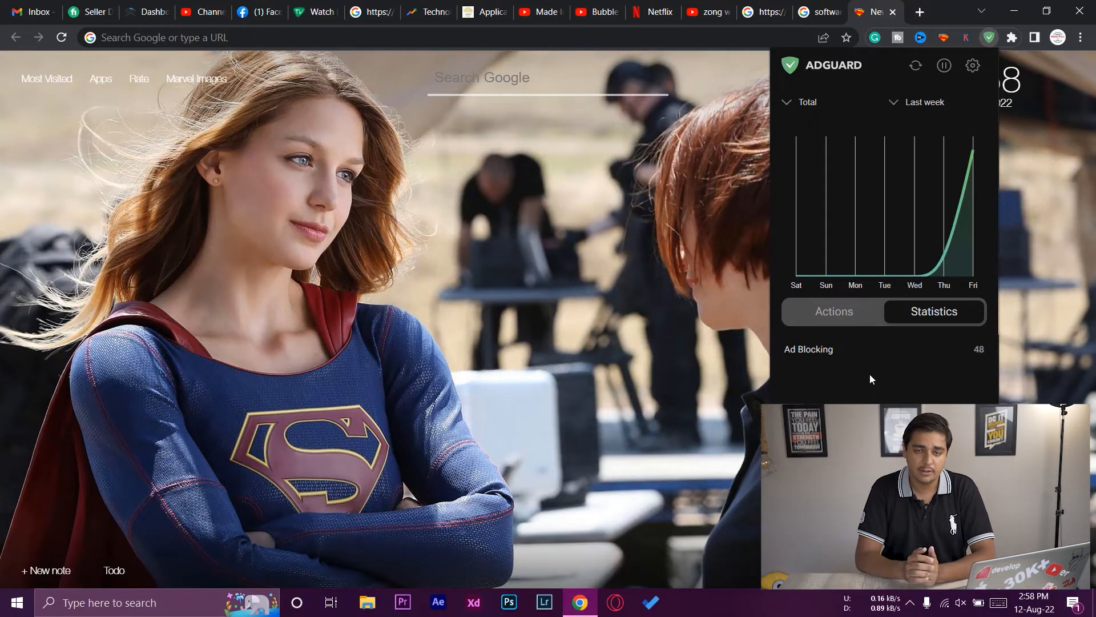
{"action": "mouse_move", "coordinate": [884, 243]}
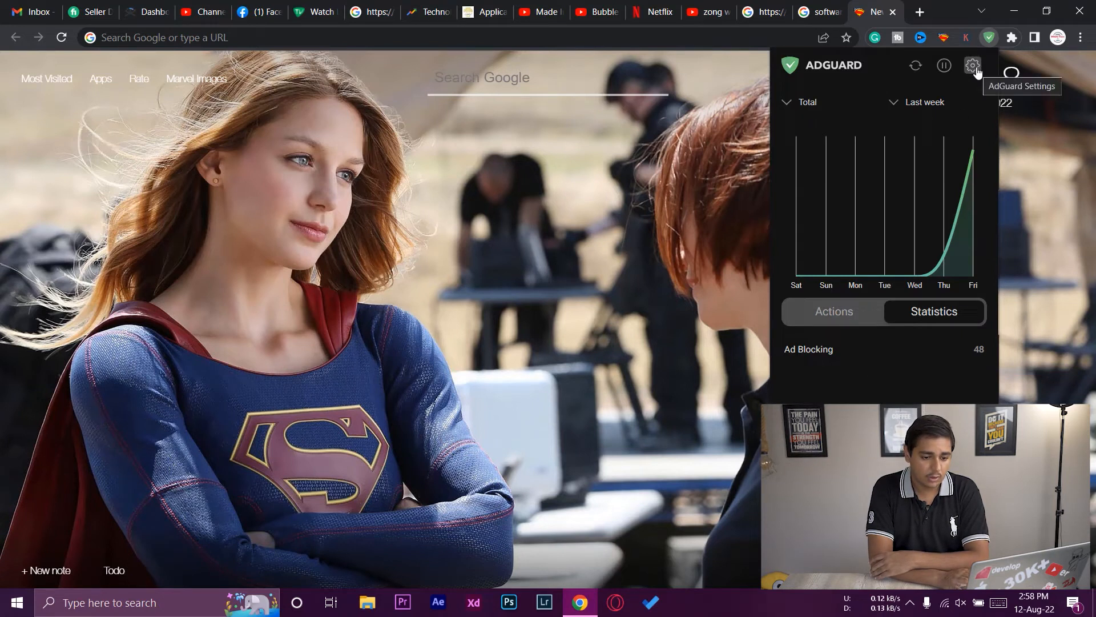
Step: Switch on Phishing and malware protection in AdGuard's General settings, then return to the Google results
{"action": "left_click", "coordinate": [973, 65]}
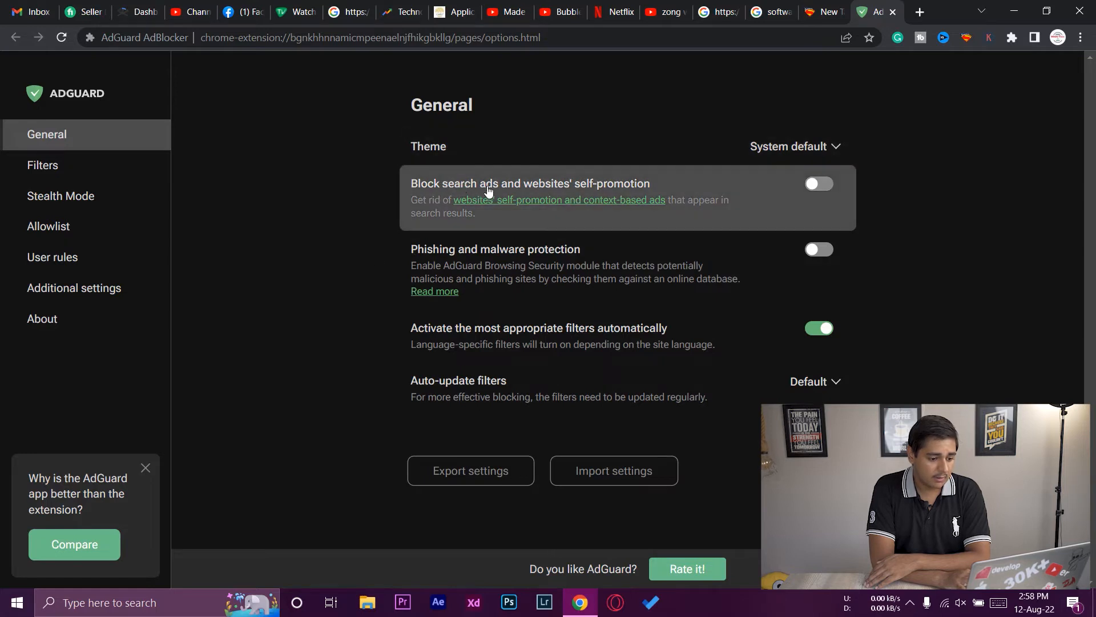
{"action": "mouse_move", "coordinate": [678, 294]}
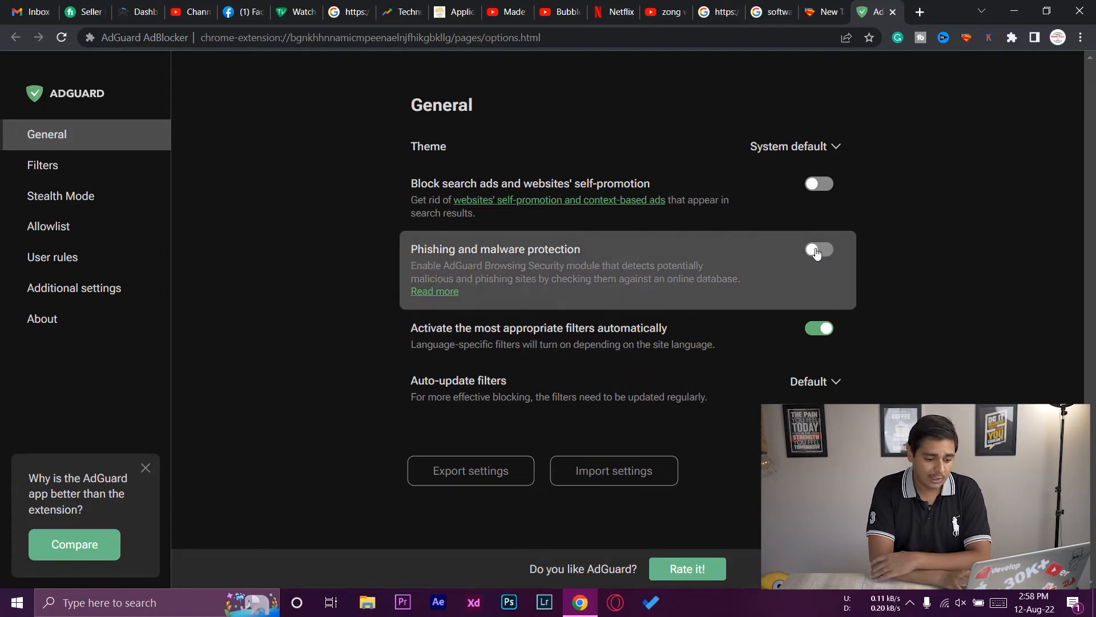
{"action": "left_click", "coordinate": [817, 250]}
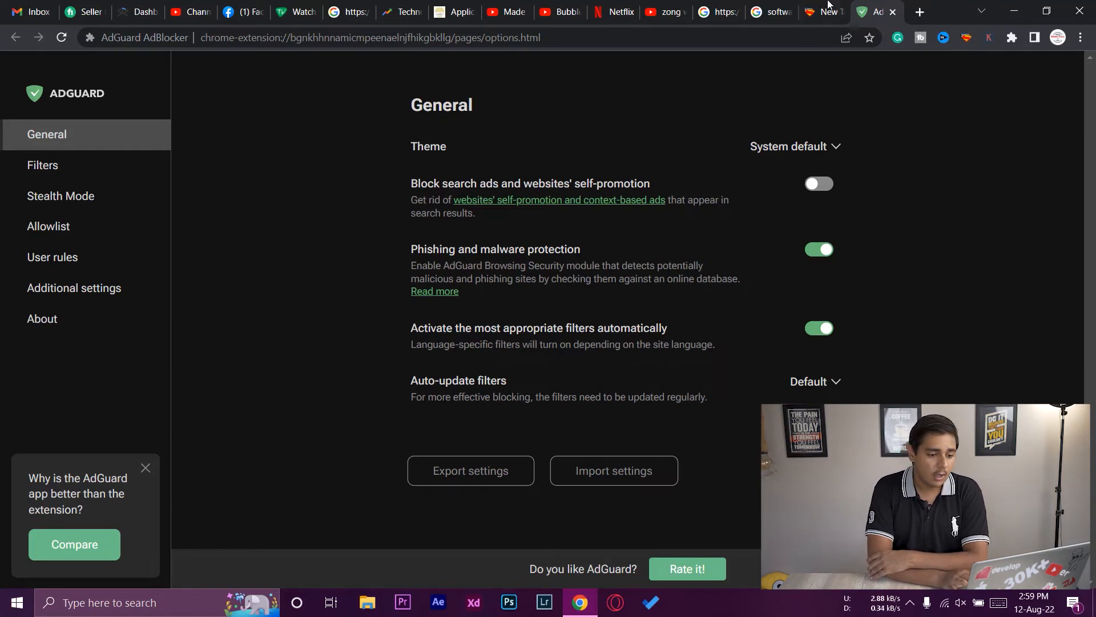
{"action": "left_click", "coordinate": [762, 12]}
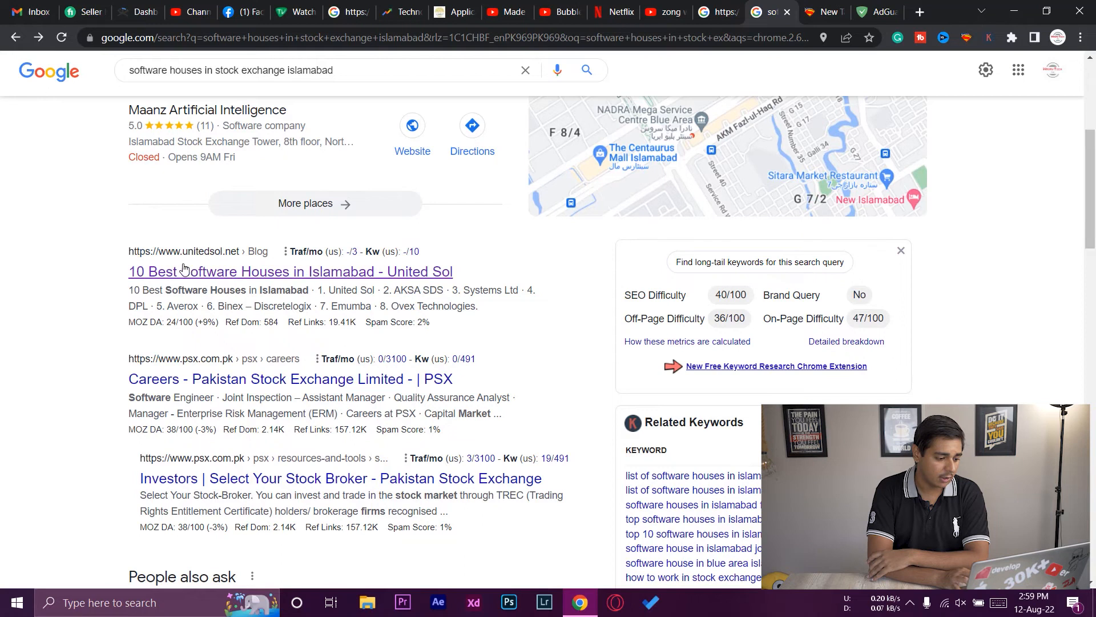
Step: Open the United Sol article and proceed past AdGuard's phishing block via Advanced, Proceed anyway
{"action": "left_click", "coordinate": [290, 272]}
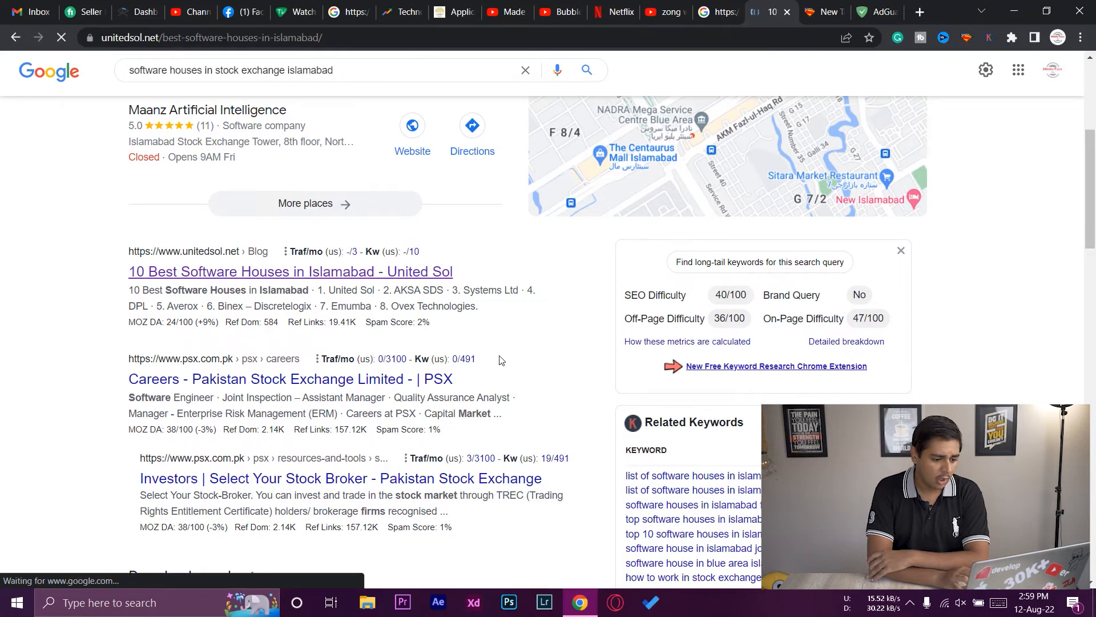
{"action": "left_click", "coordinate": [289, 271]}
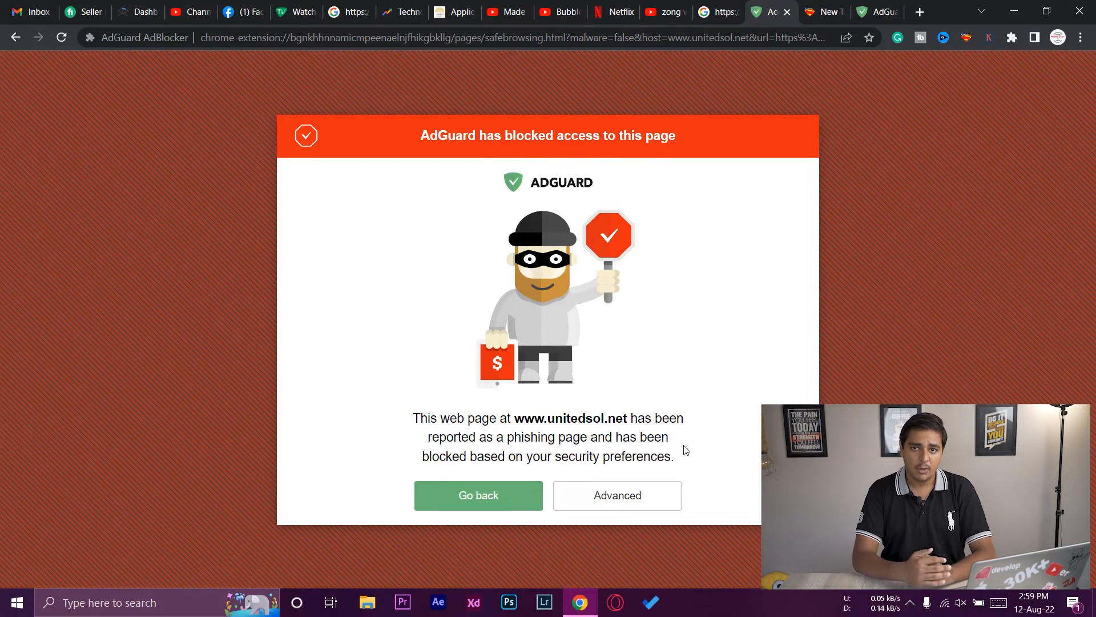
{"action": "mouse_move", "coordinate": [660, 475]}
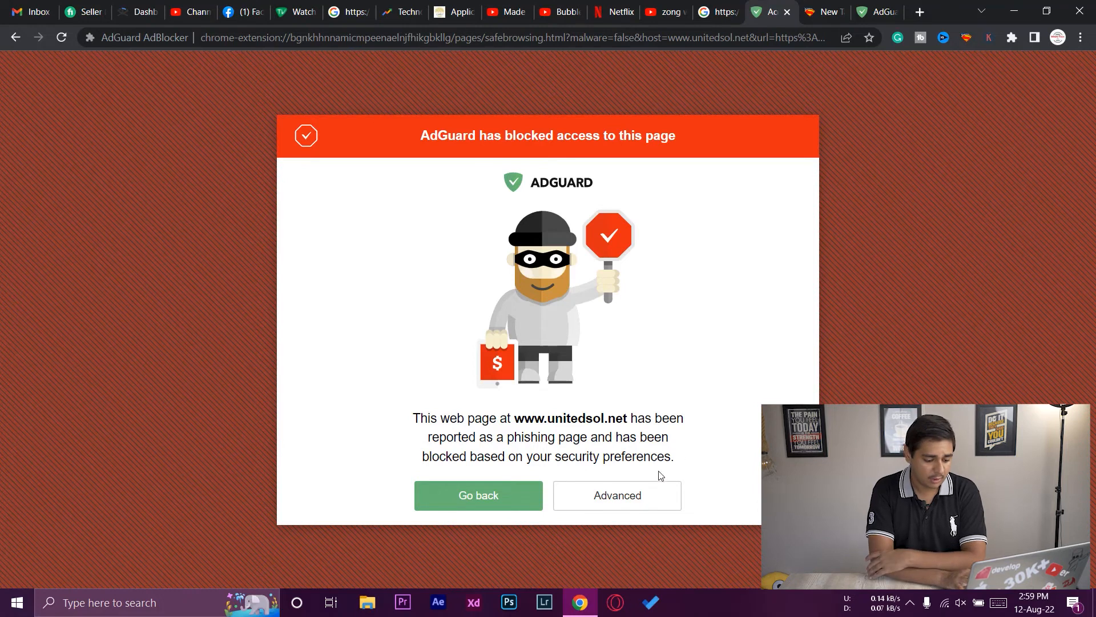
{"action": "left_click", "coordinate": [615, 494]}
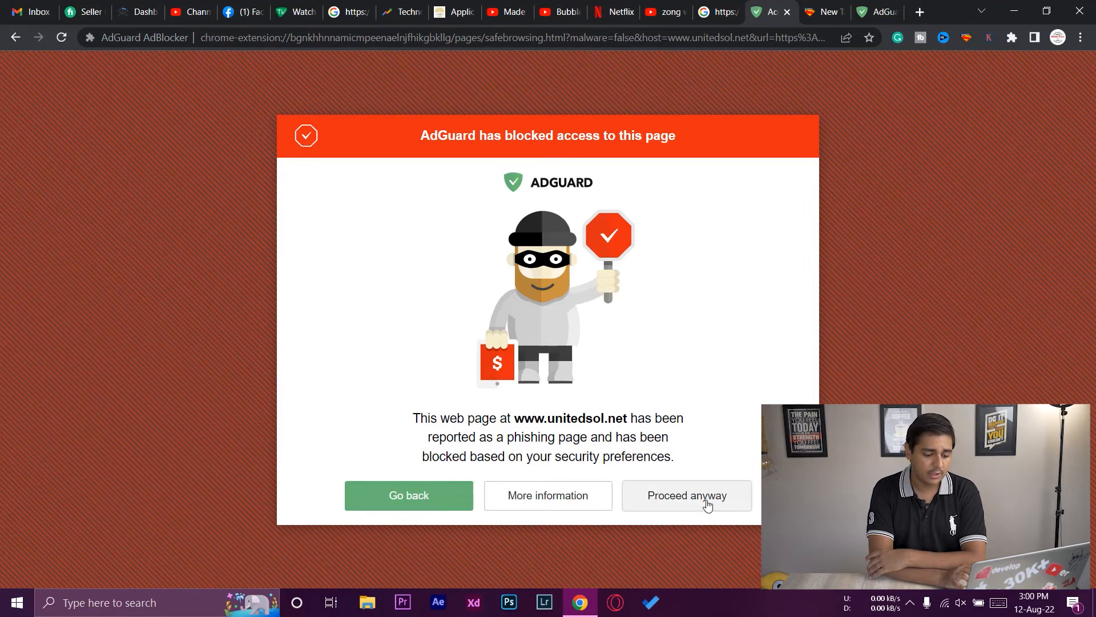
{"action": "left_click", "coordinate": [686, 494]}
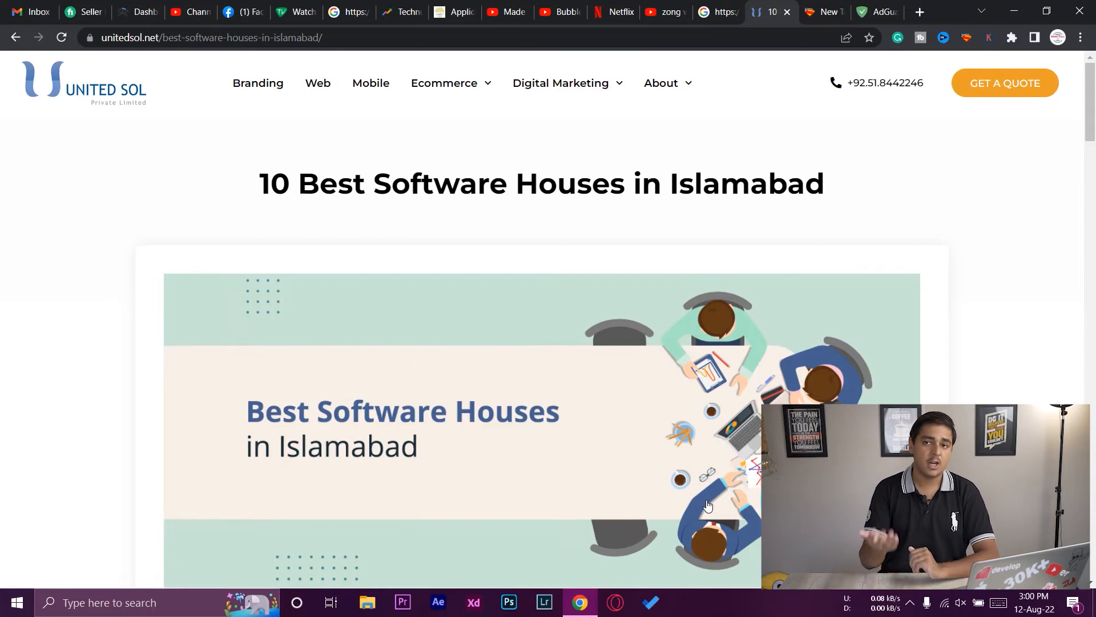
Step: Scroll the United Sol article, then return to the AdGuard settings tab
{"action": "scroll", "scroll_direction": "down", "scroll_amount": 3}
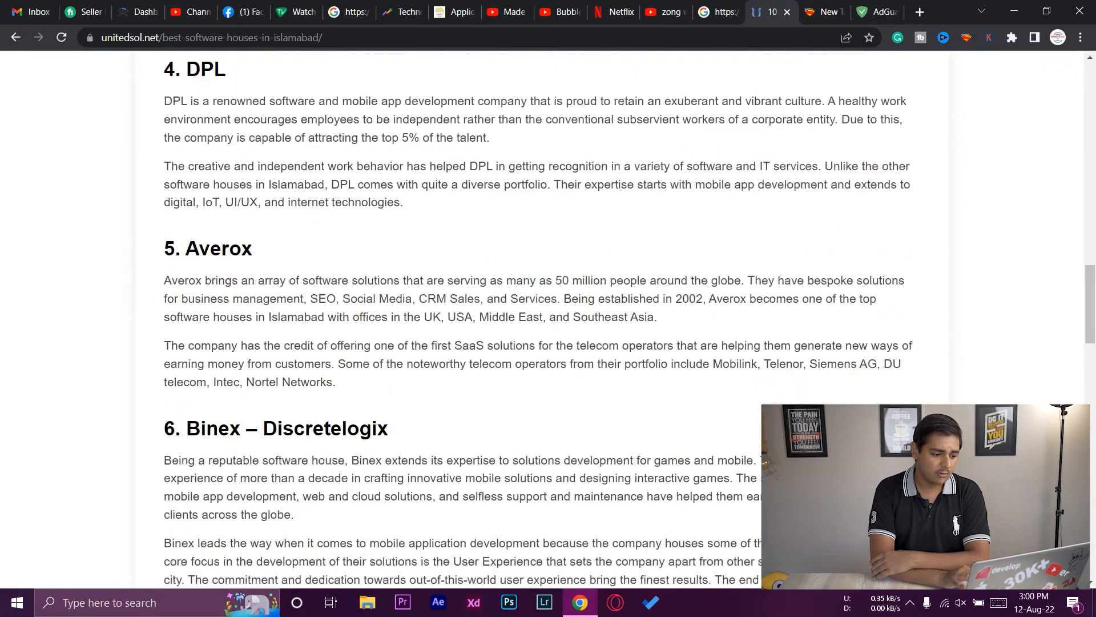
{"action": "scroll", "scroll_direction": "down", "scroll_amount": 3}
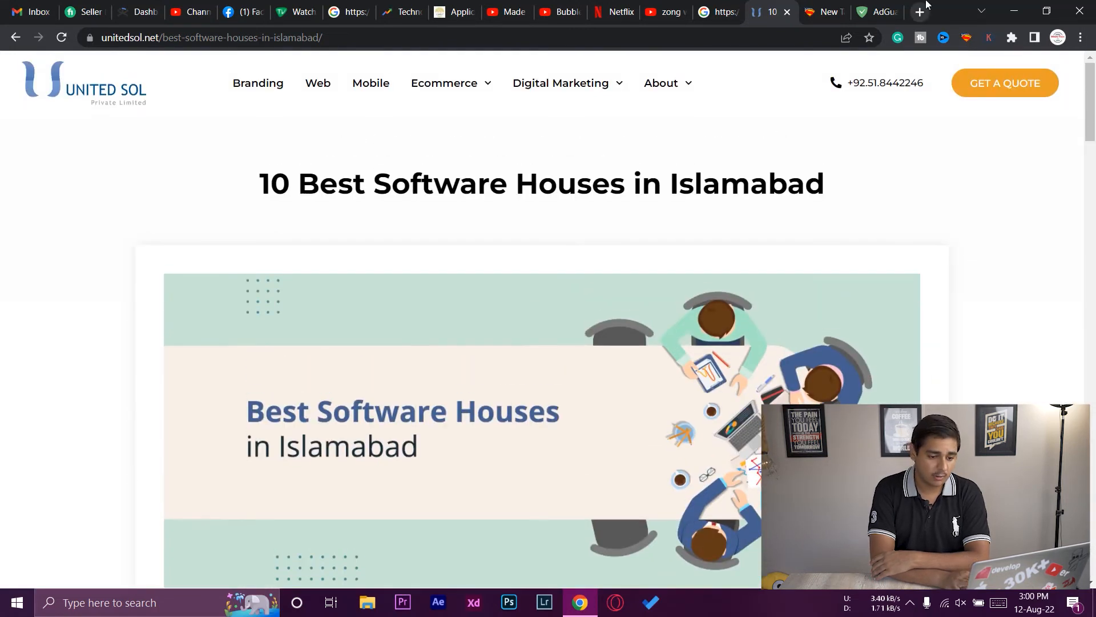
{"action": "left_click", "coordinate": [876, 11]}
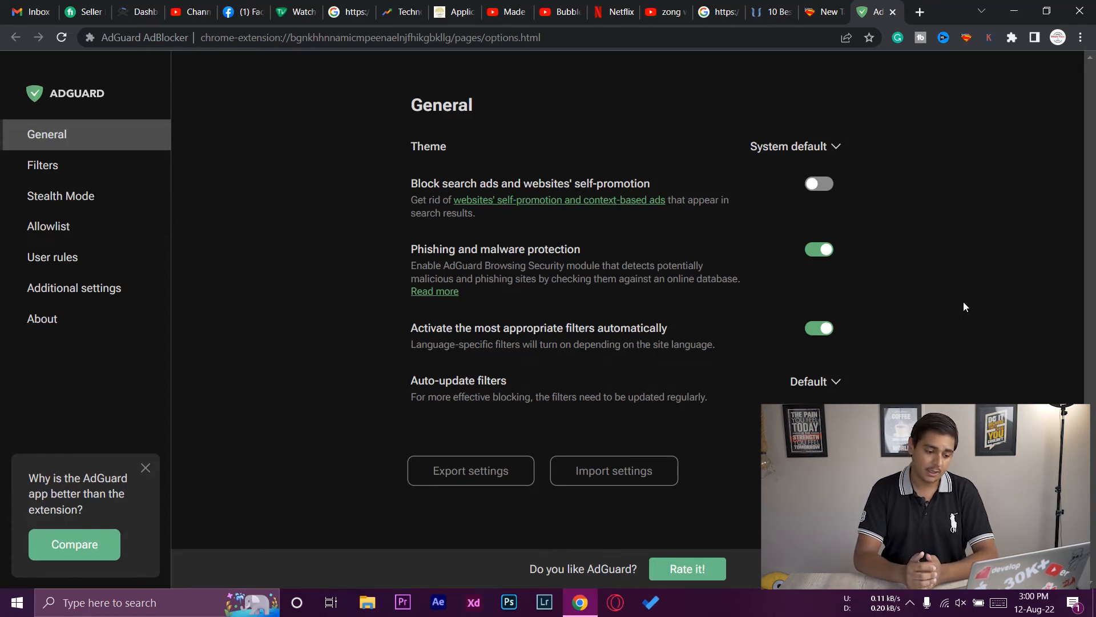
{"action": "mouse_move", "coordinate": [581, 347]}
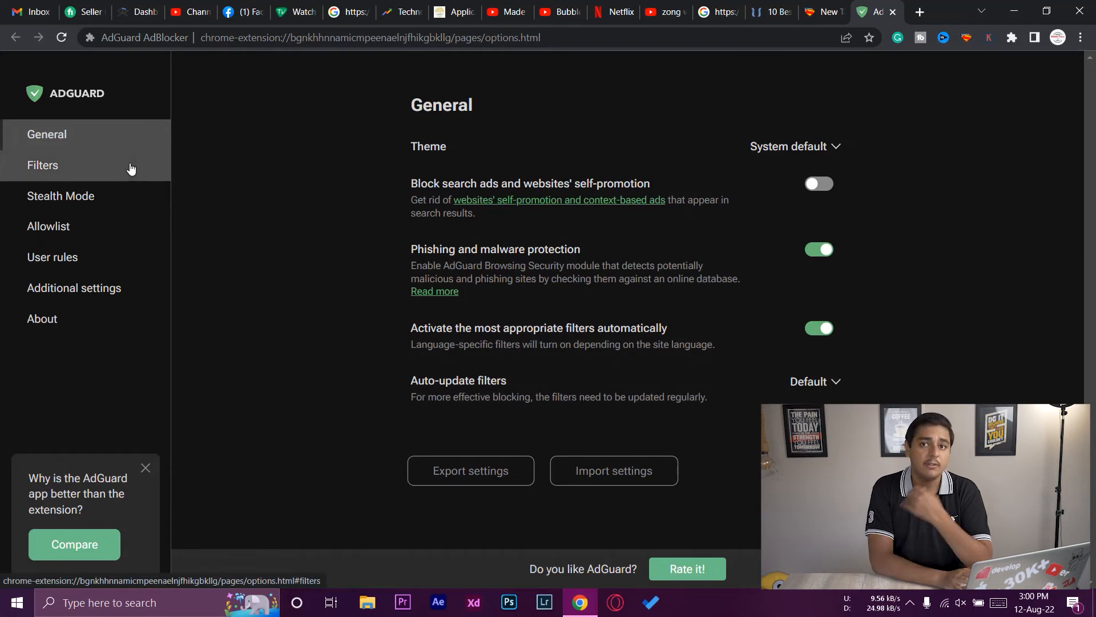
Step: Review the Filters groups, then show the Stealth Mode settings with Stealth Mode off
{"action": "left_click", "coordinate": [42, 164]}
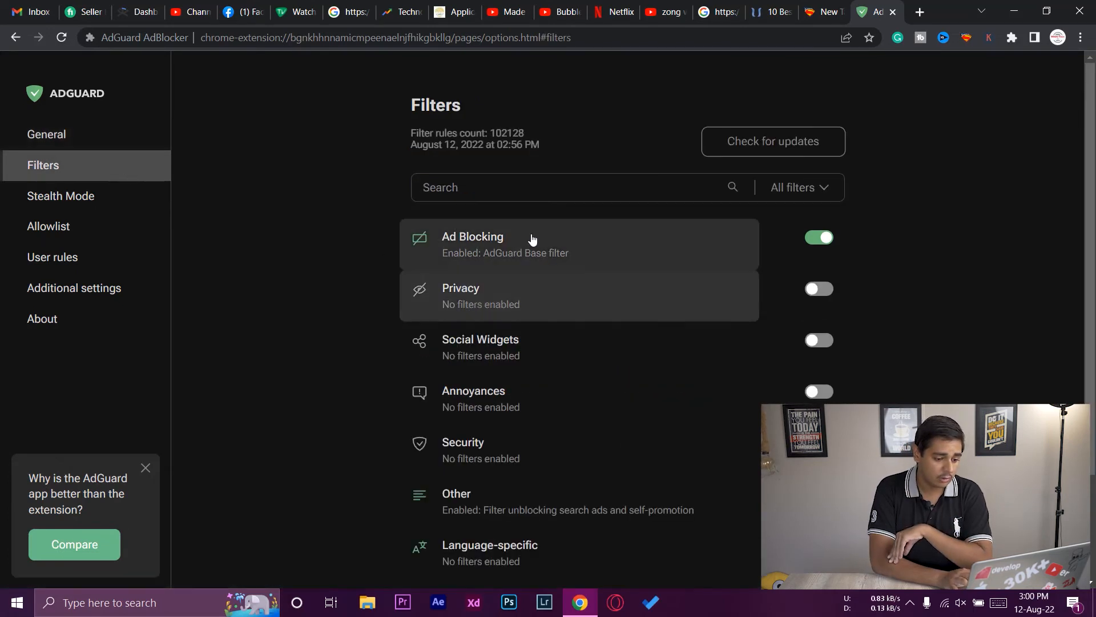
{"action": "scroll", "scroll_direction": "down", "scroll_amount": 3}
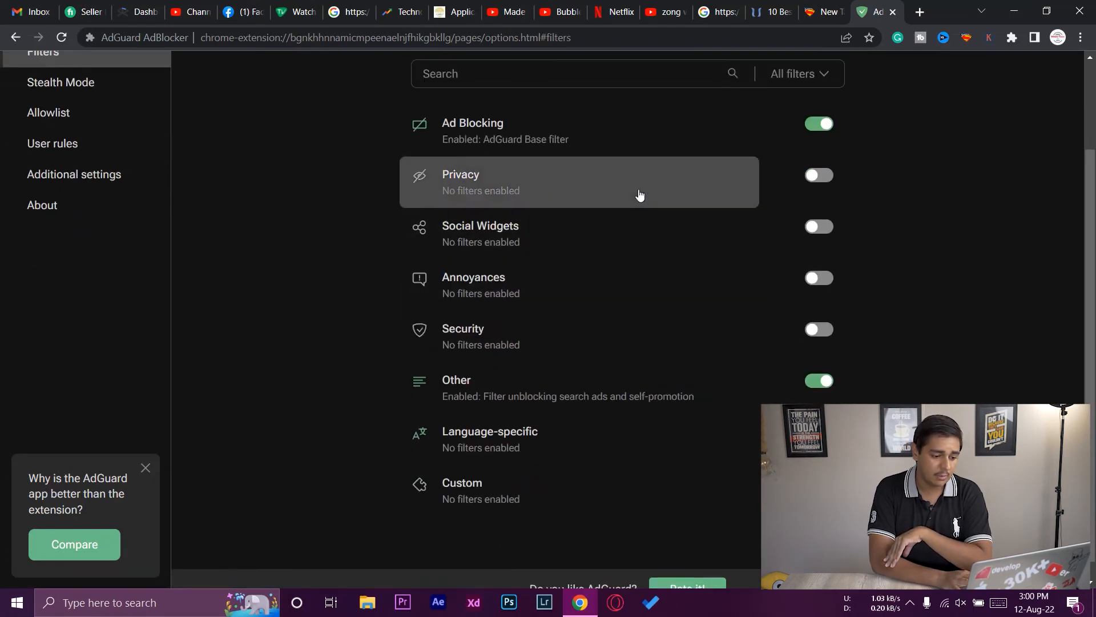
{"action": "mouse_move", "coordinate": [466, 336]}
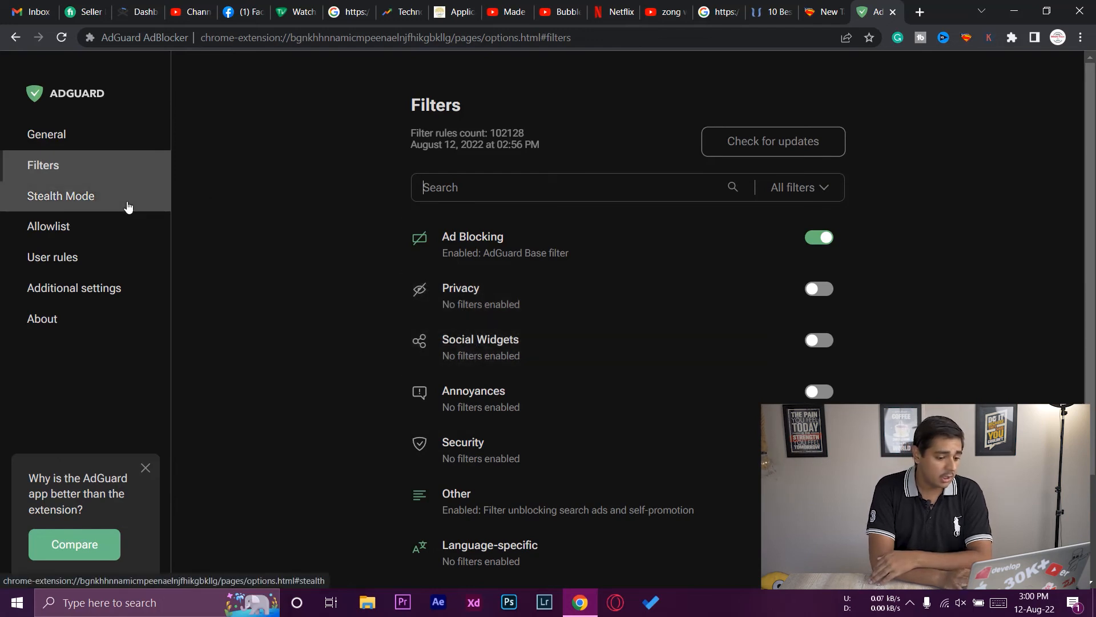
{"action": "left_click", "coordinate": [60, 195]}
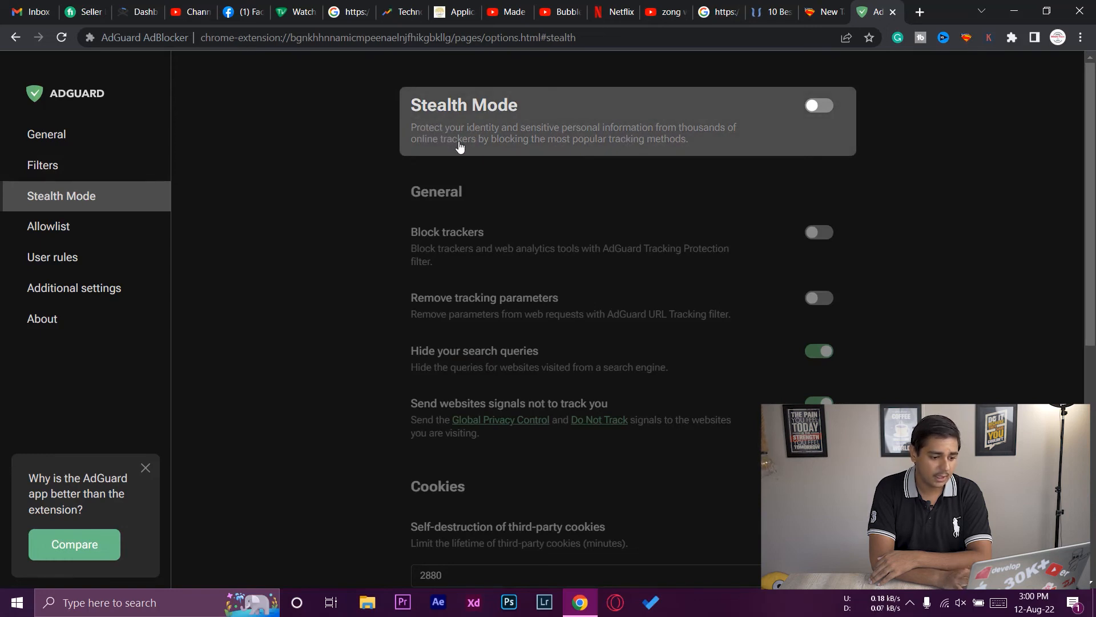
{"action": "mouse_move", "coordinate": [969, 201]}
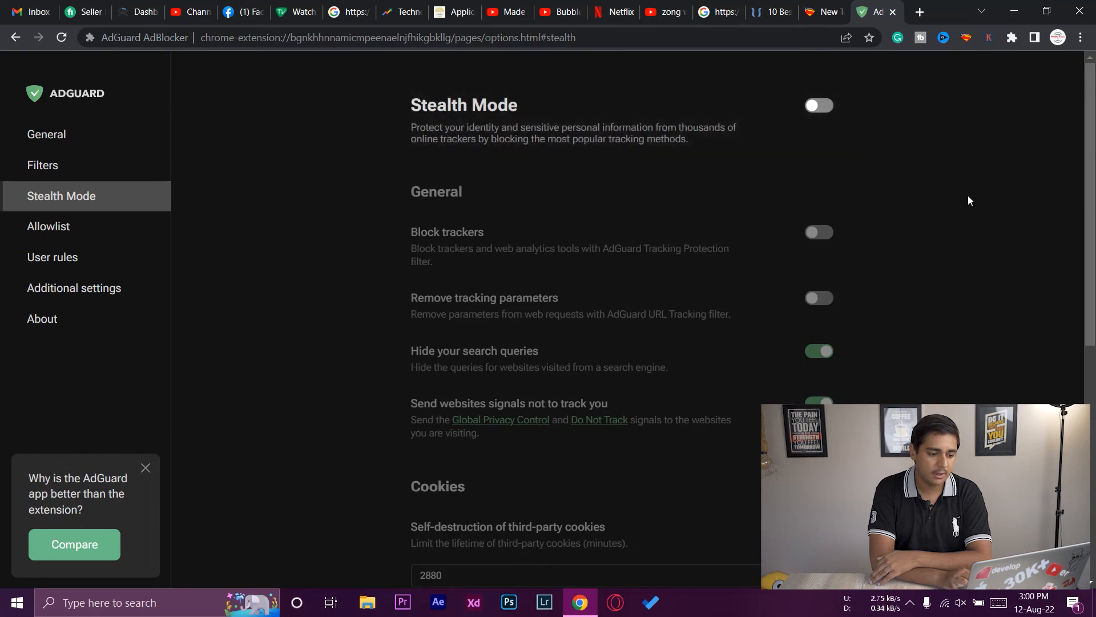
Step: Browse the Allowlist, User rules and Additional settings pages, ending on About showing version 4.1.1
{"action": "left_click", "coordinate": [49, 226]}
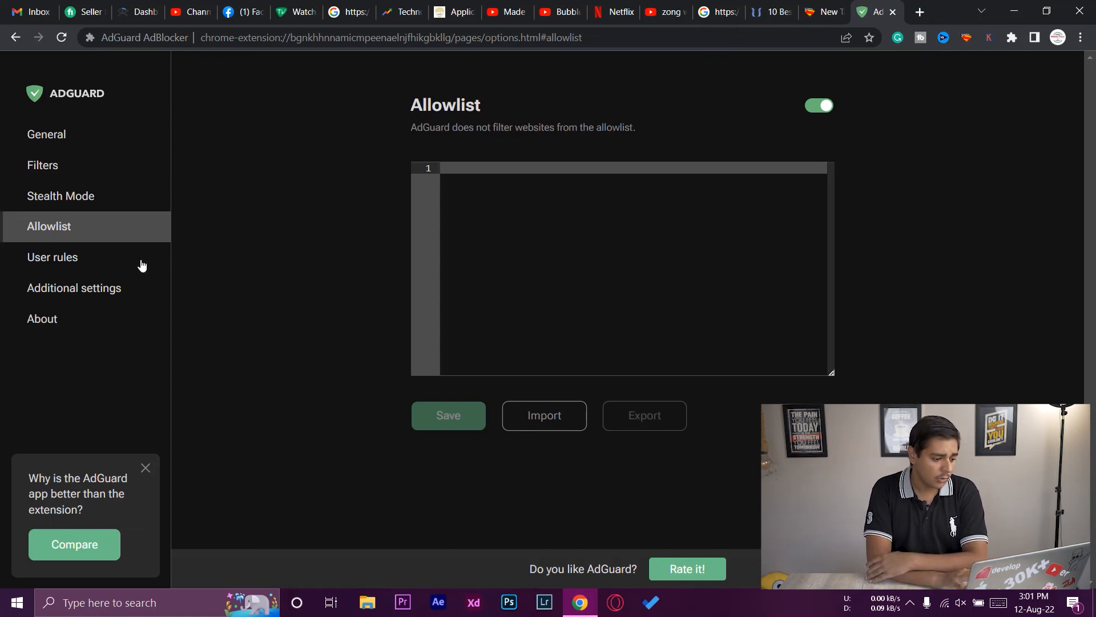
{"action": "left_click", "coordinate": [53, 257]}
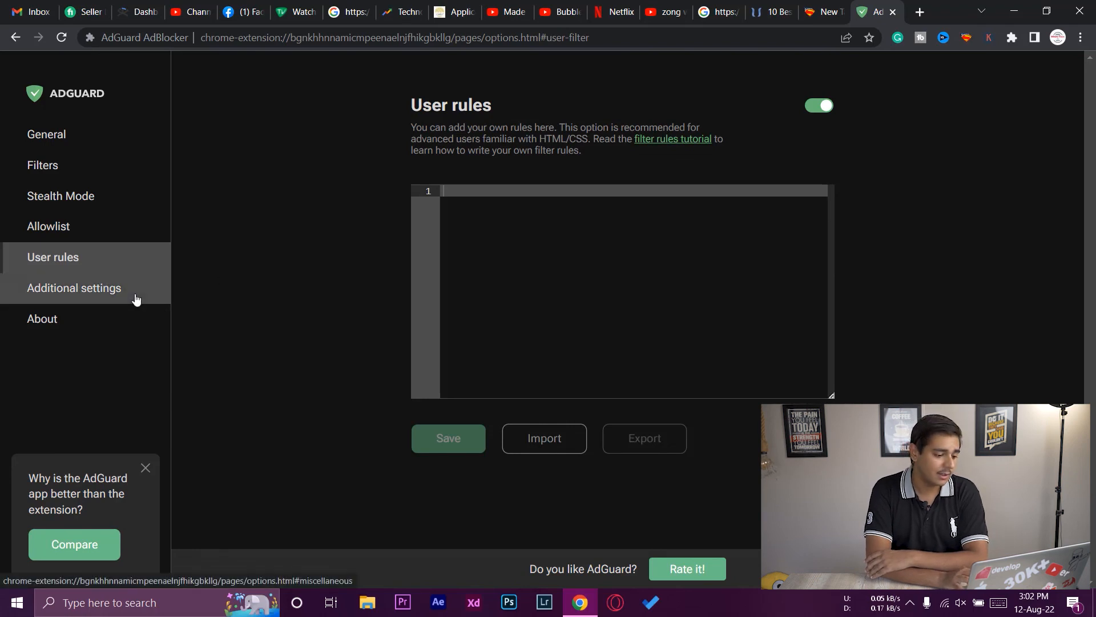
{"action": "left_click", "coordinate": [73, 288]}
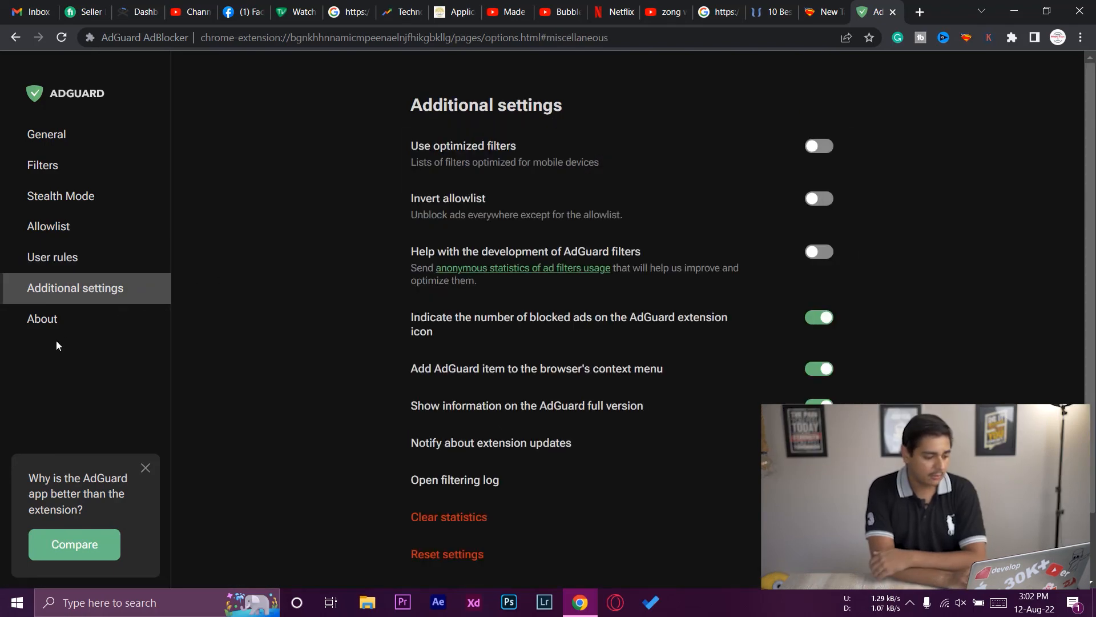
{"action": "left_click", "coordinate": [42, 318]}
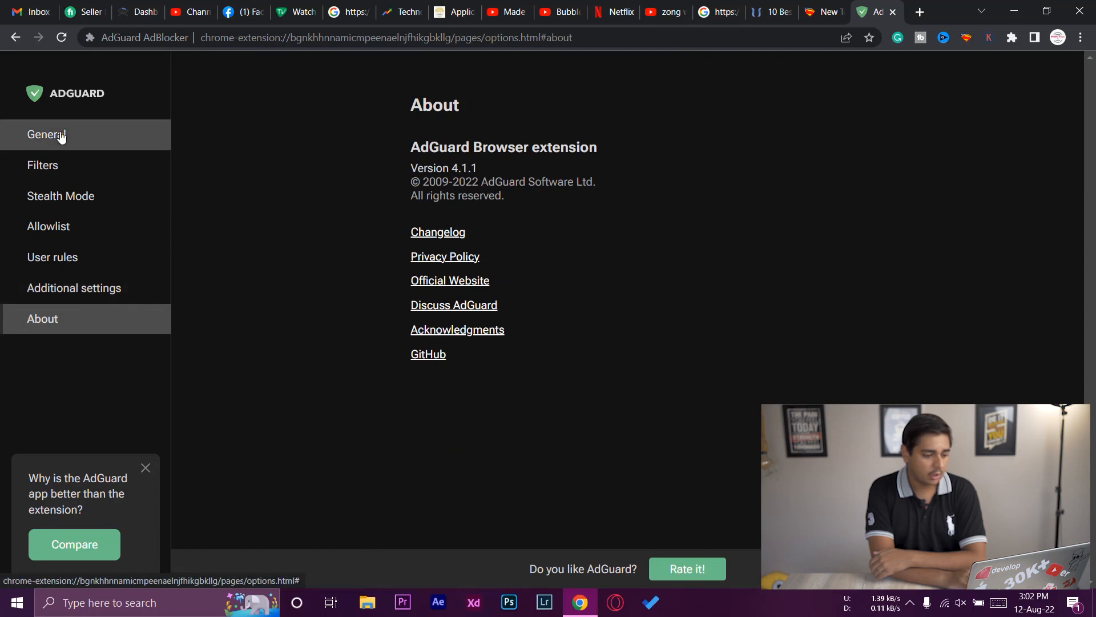